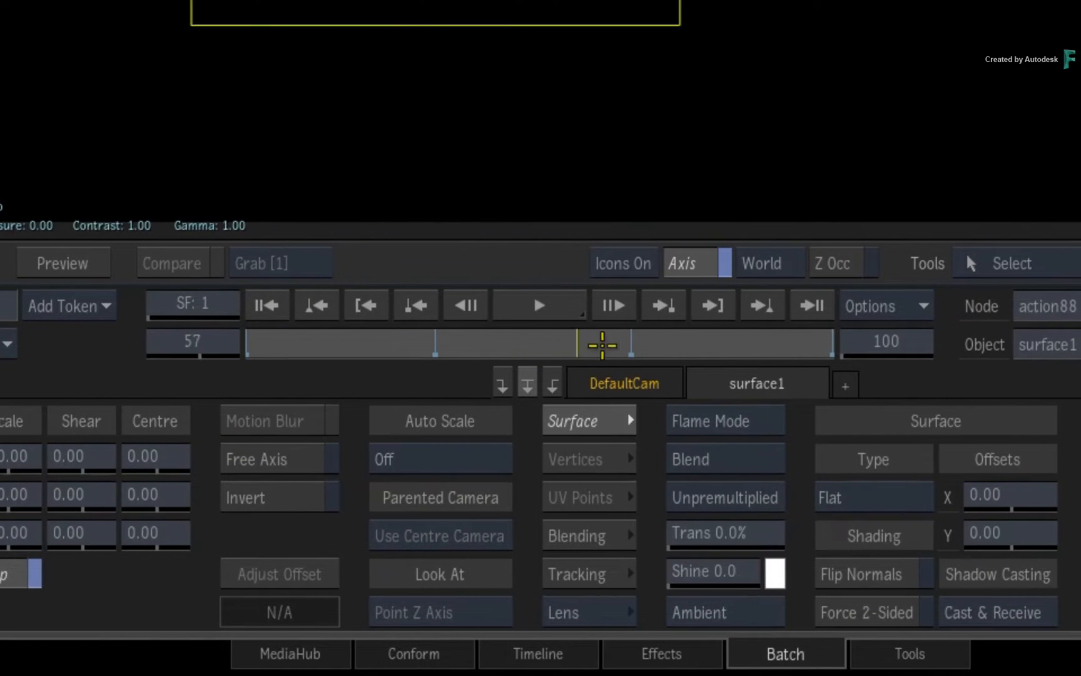
Jump back two keyframes to return playback to frame 1
{"action": "left_click", "coordinate": [414, 305]}
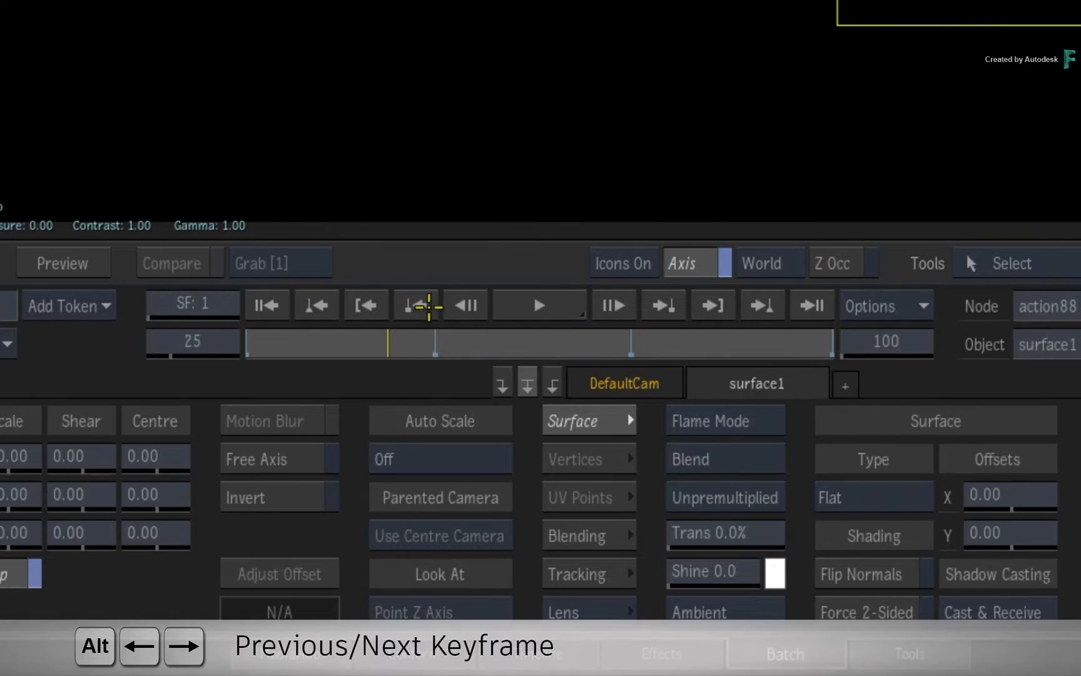
{"action": "left_click", "coordinate": [663, 305]}
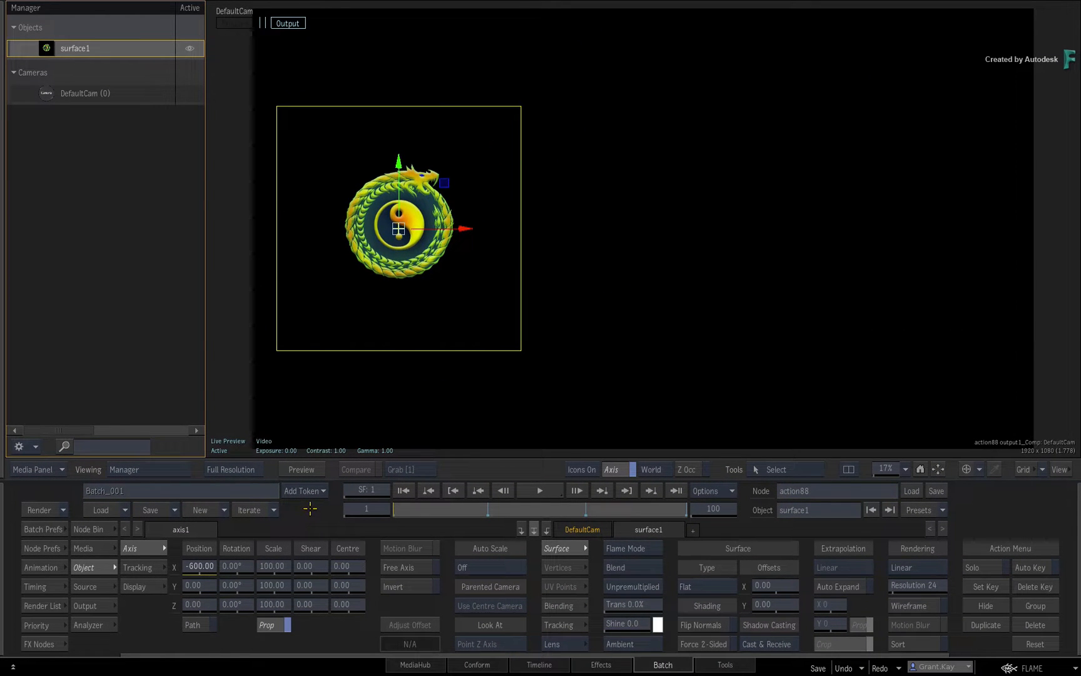
Show the animation channels and re-expand axis1 to reveal the position X sine curve
{"action": "left_click", "coordinate": [41, 567]}
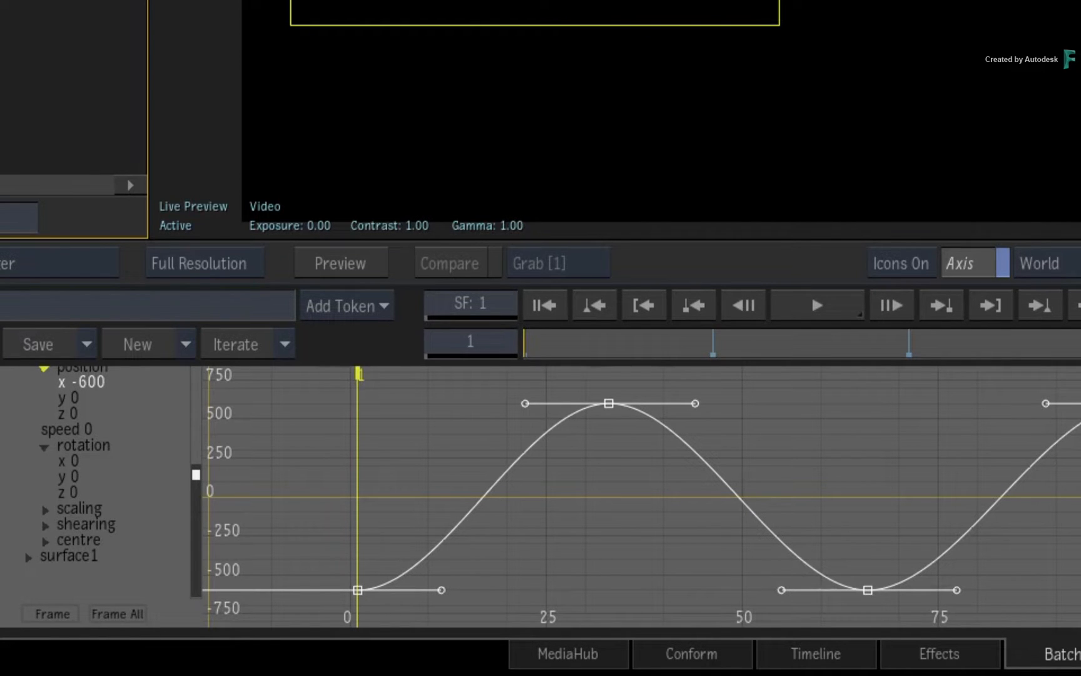
{"action": "mouse_move", "coordinate": [129, 423]}
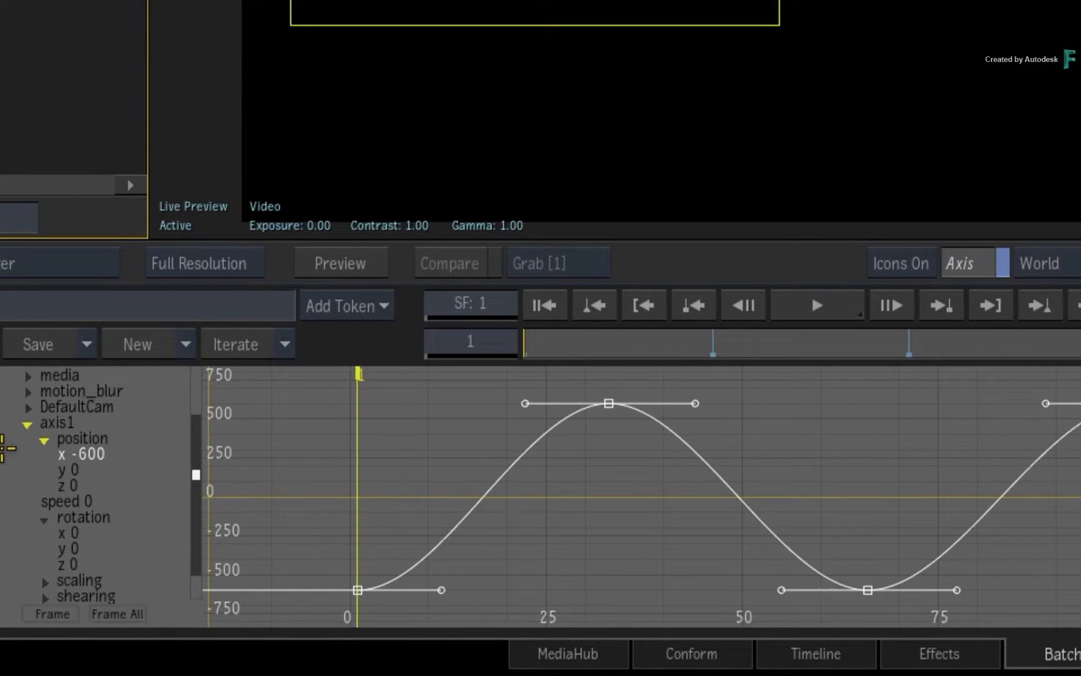
{"action": "left_click", "coordinate": [28, 423]}
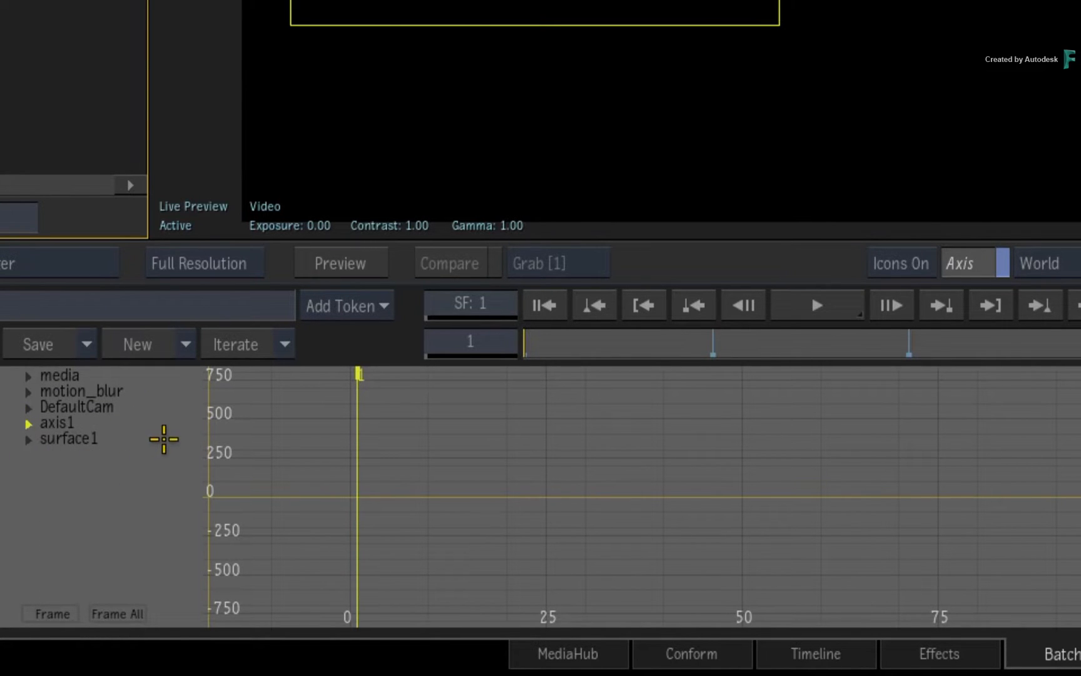
{"action": "left_click", "coordinate": [29, 422]}
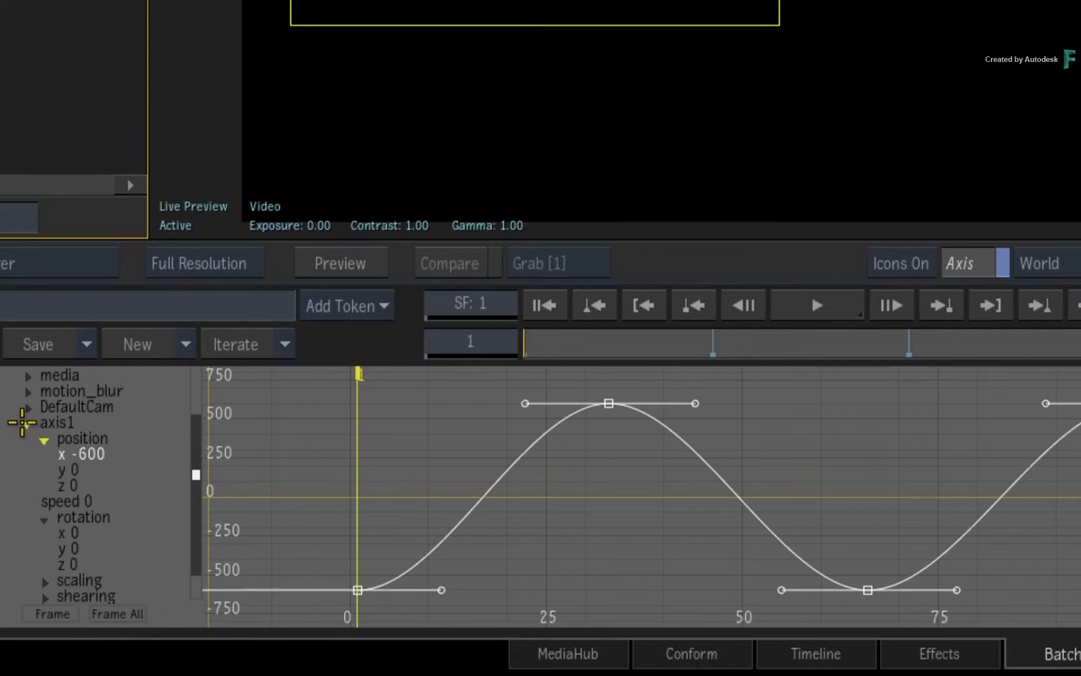
{"action": "mouse_move", "coordinate": [145, 453]}
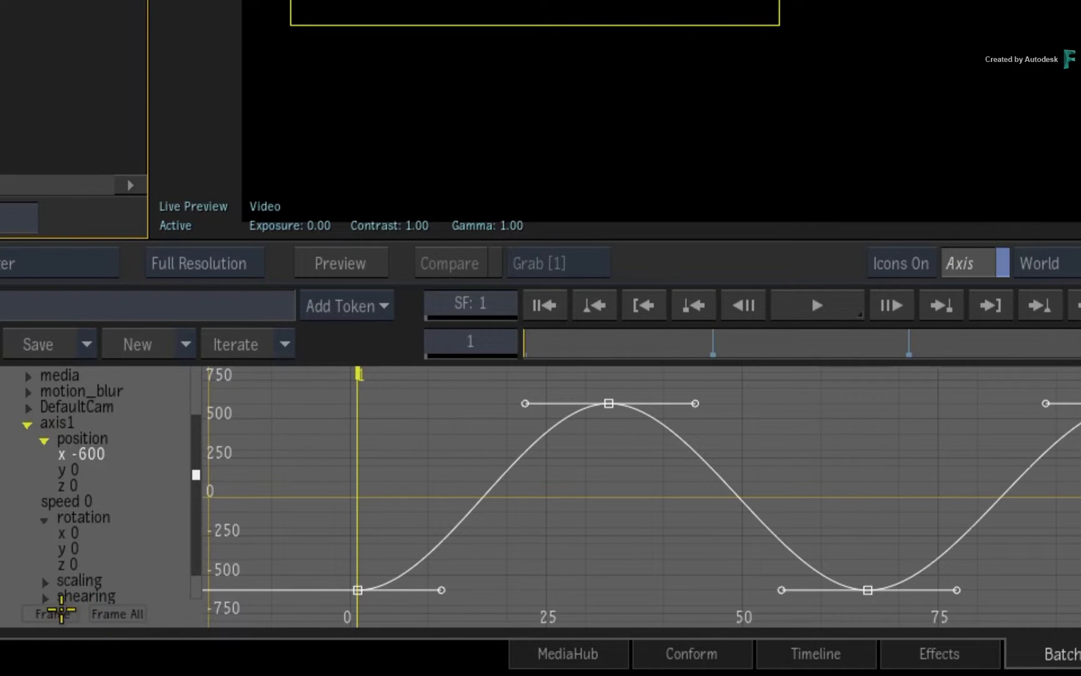
{"action": "mouse_move", "coordinate": [145, 469]}
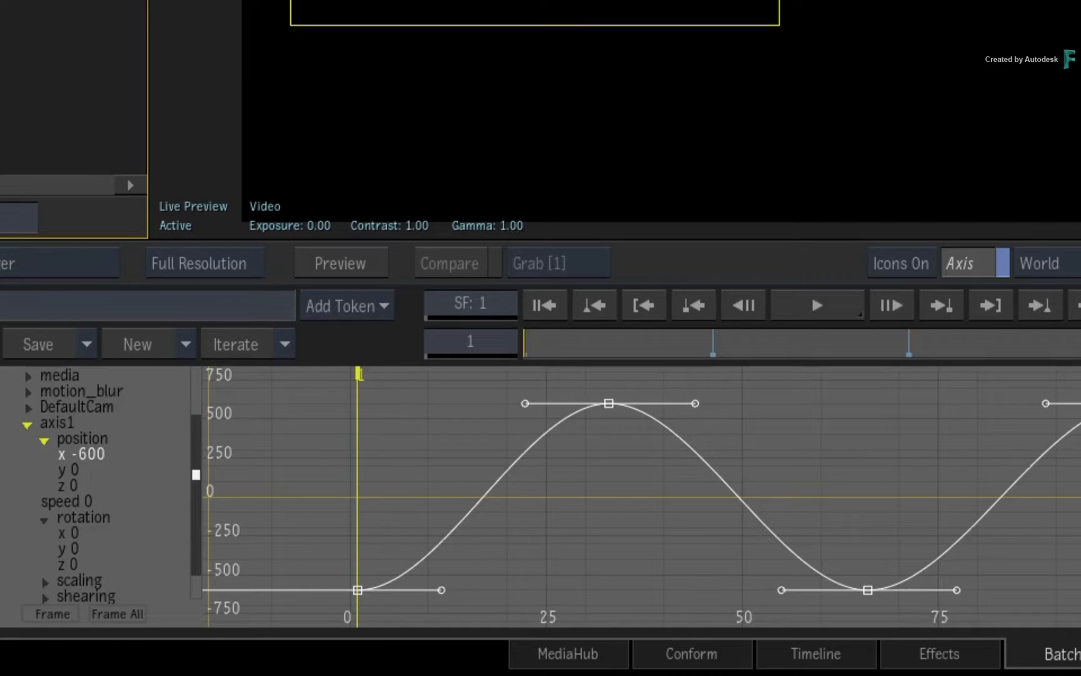
Switch the main viewer to Channels to enlarge the X-position curve across frames 0–100
{"action": "left_click", "coordinate": [662, 664]}
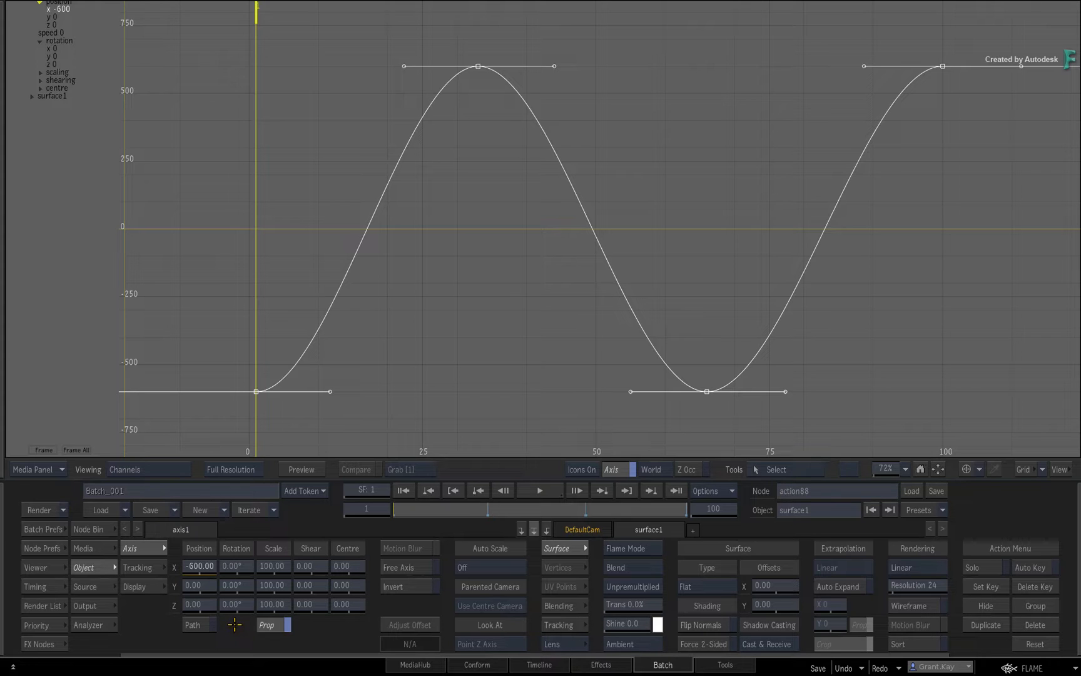
{"action": "mouse_move", "coordinate": [54, 578]}
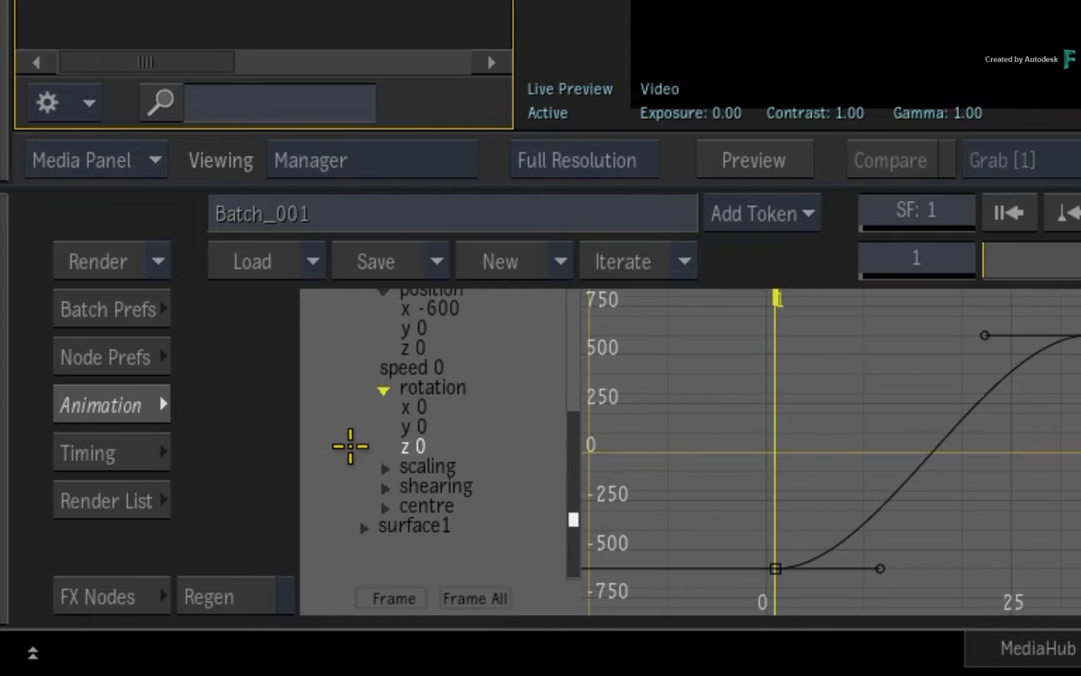
{"action": "mouse_move", "coordinate": [411, 448]}
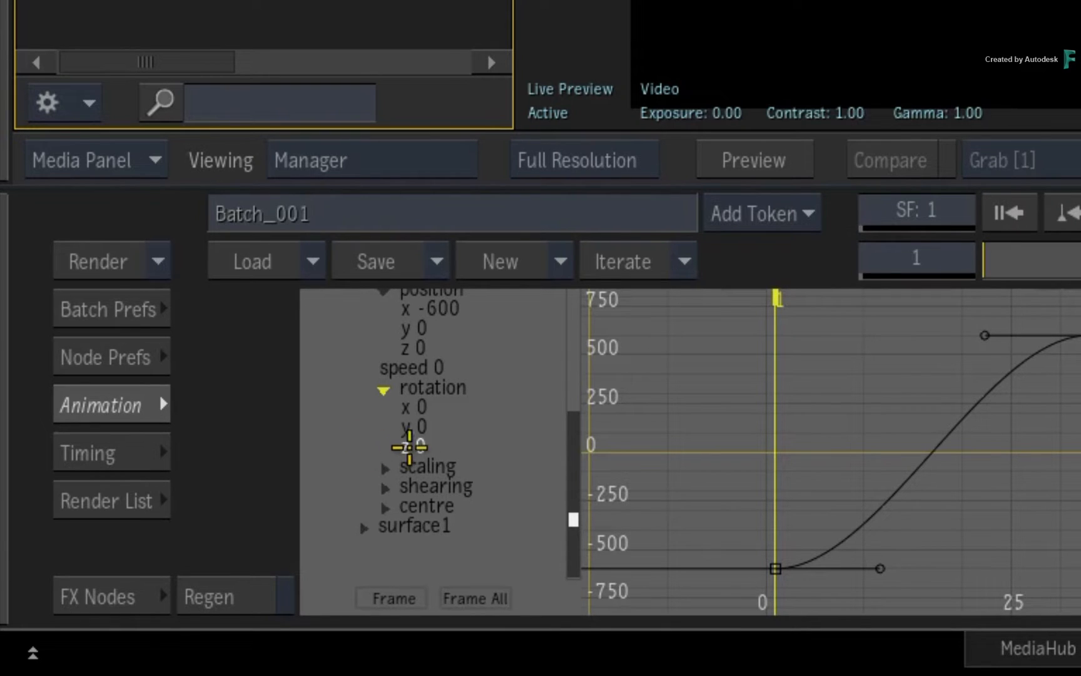
Double-click axis1's rotation Z value to bring up the calculator
{"action": "double_click", "coordinate": [407, 445]}
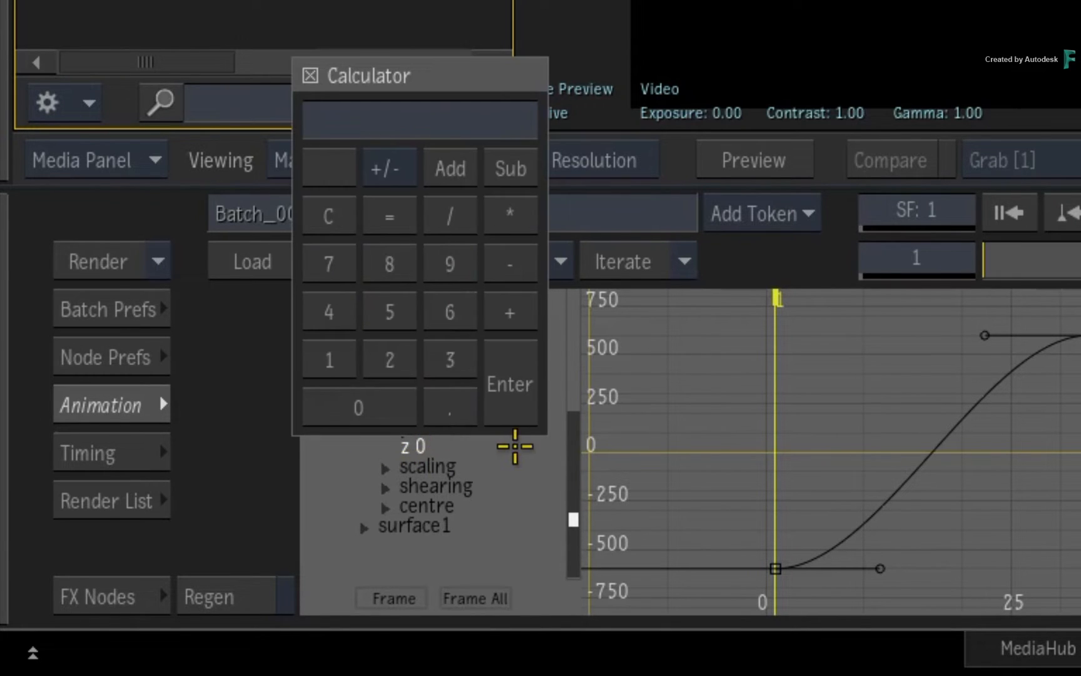
{"action": "mouse_move", "coordinate": [535, 461]}
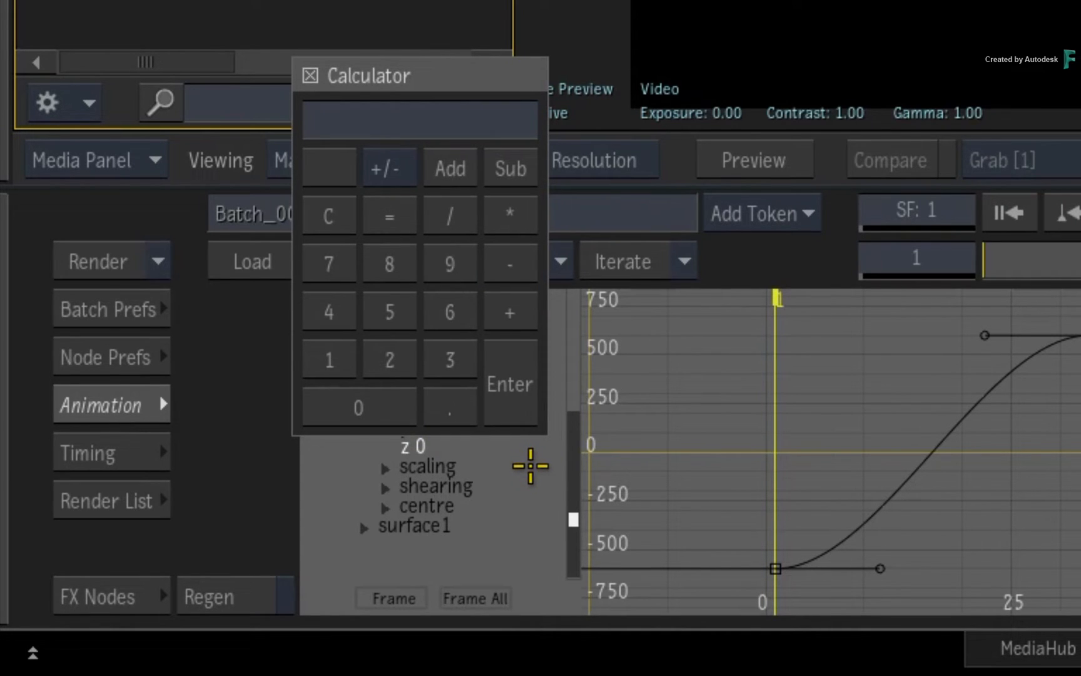
{"action": "mouse_move", "coordinate": [513, 470]}
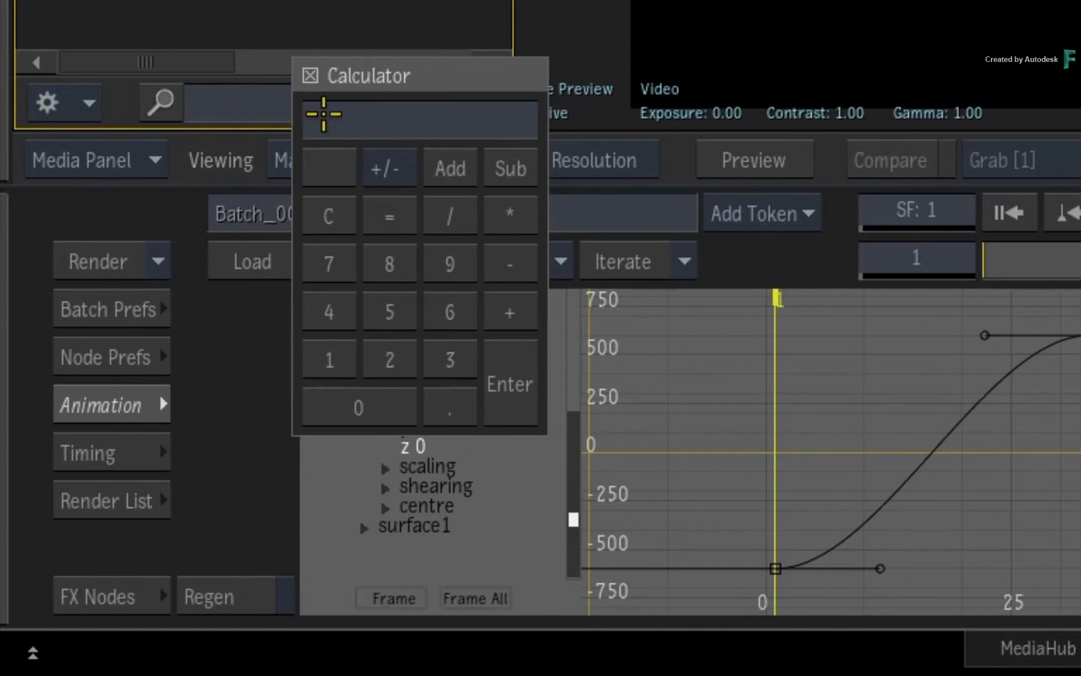
Dismiss the calculator, leaving rotation Z at 0, and re-expand the position channels
{"action": "left_click", "coordinate": [309, 75]}
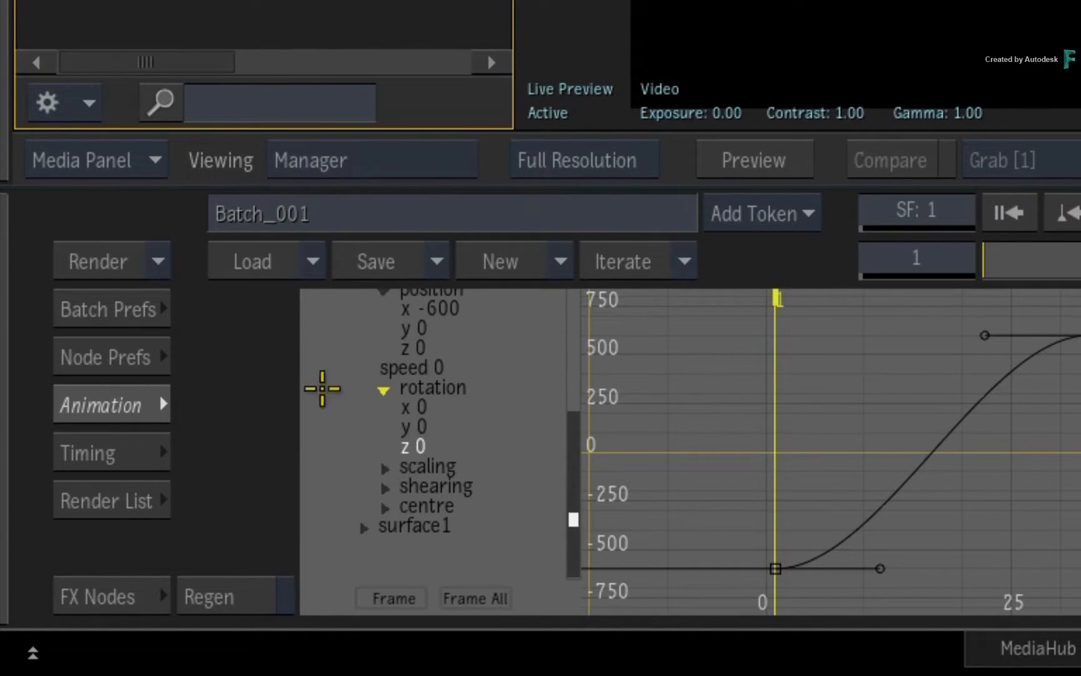
{"action": "mouse_move", "coordinate": [465, 437]}
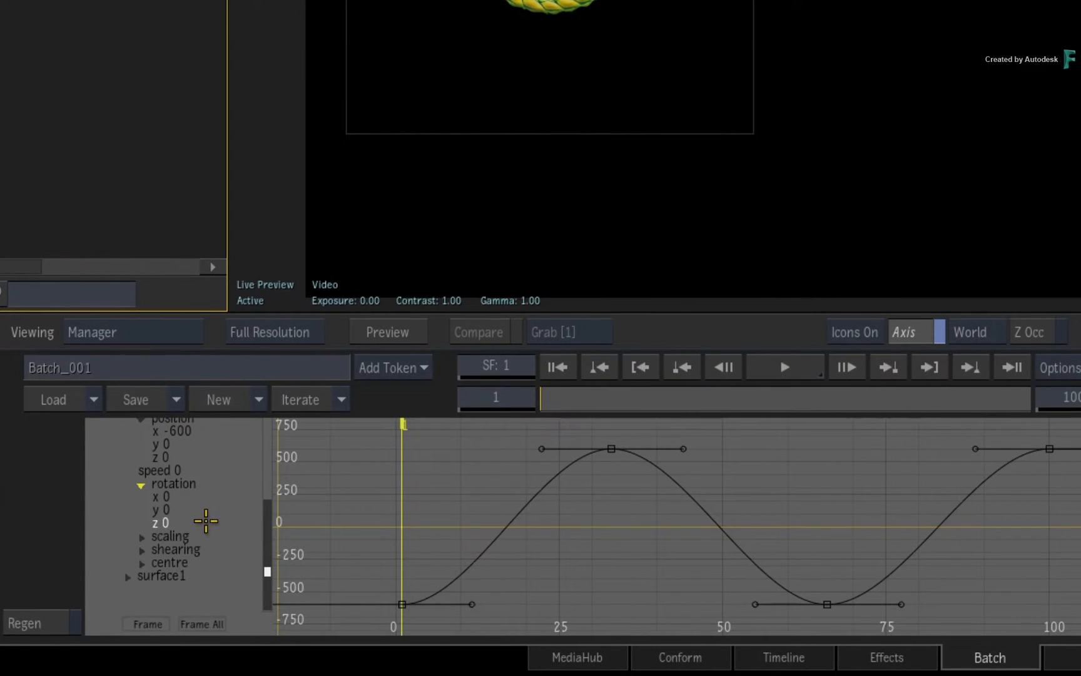
{"action": "mouse_move", "coordinate": [222, 470]}
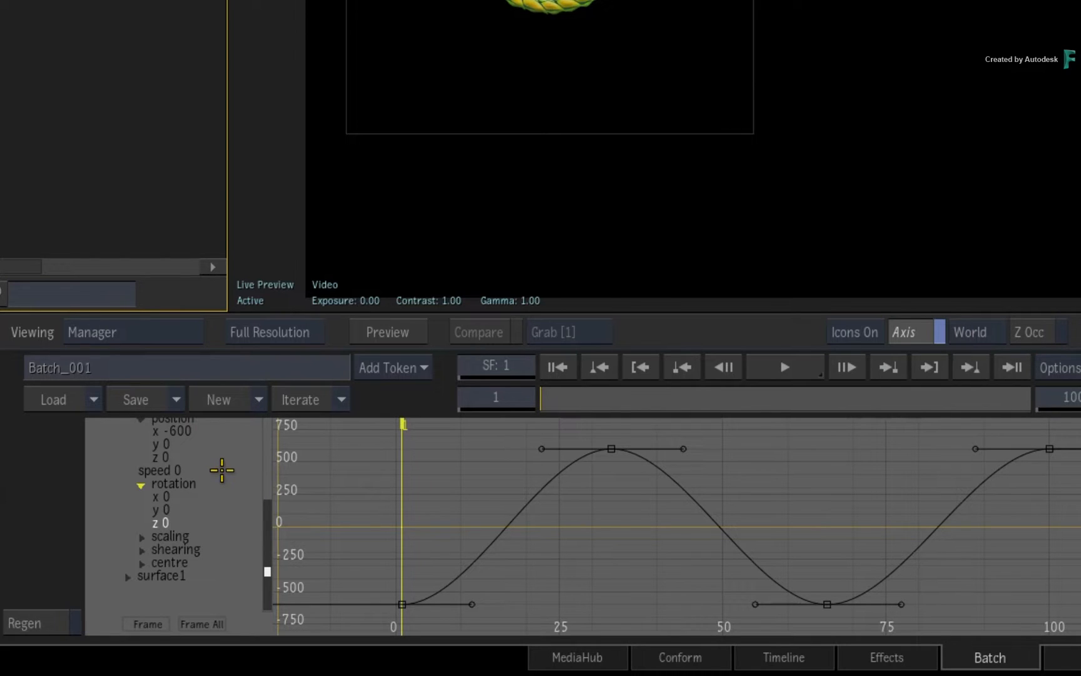
{"action": "scroll", "scroll_direction": "up", "scroll_amount": 3}
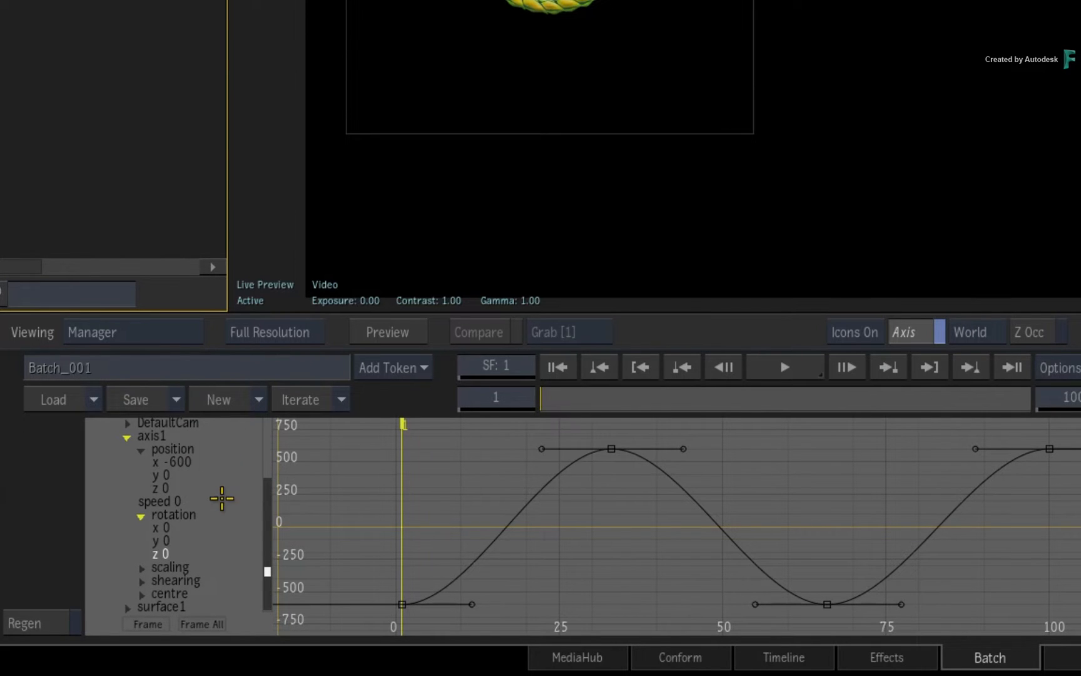
{"action": "mouse_move", "coordinate": [128, 460]}
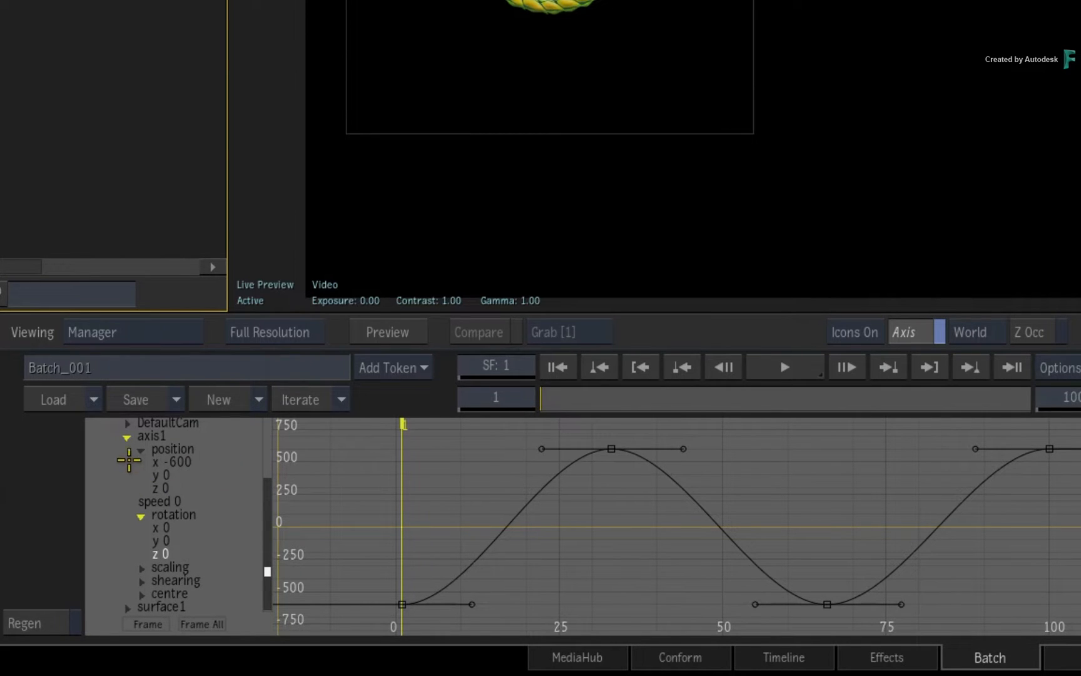
{"action": "left_click", "coordinate": [141, 449]}
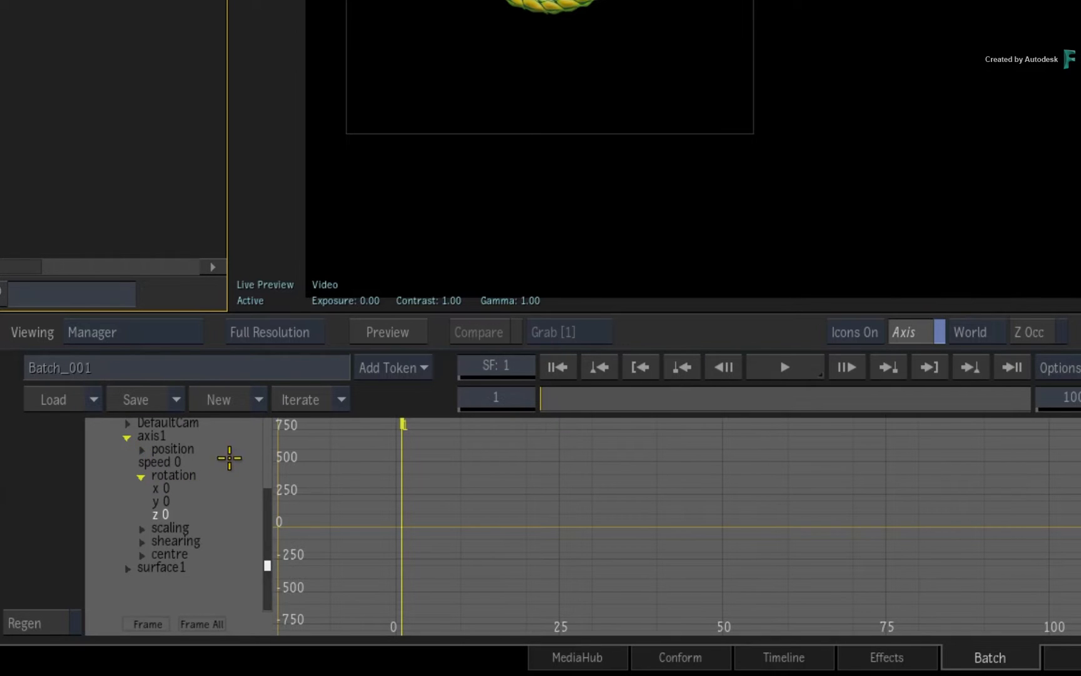
{"action": "mouse_move", "coordinate": [219, 453]}
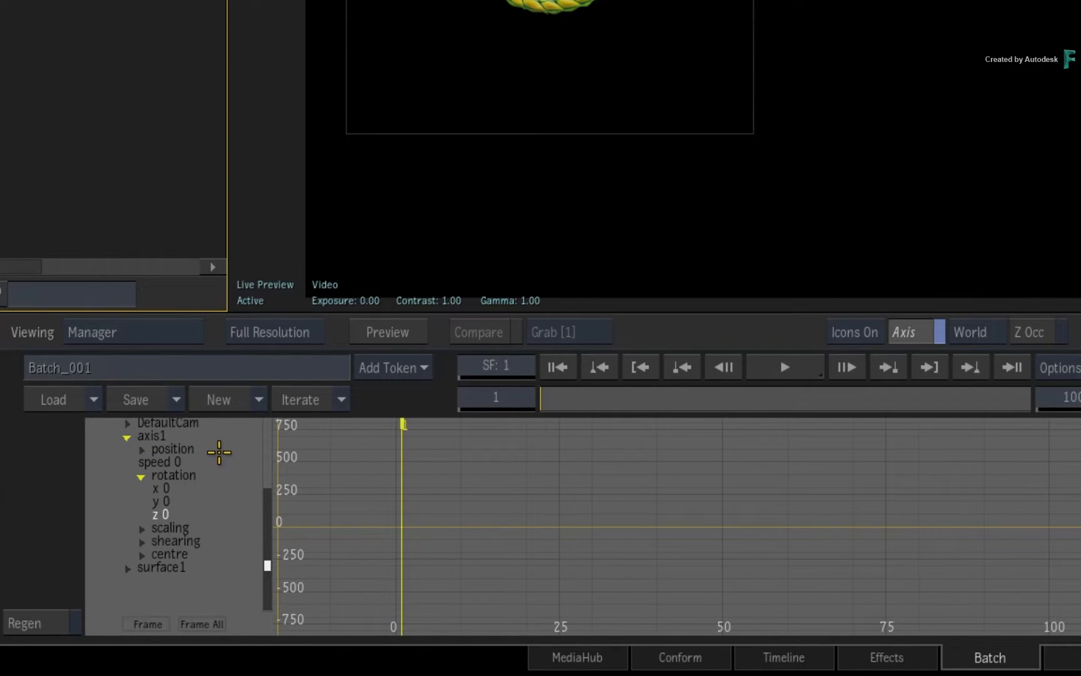
{"action": "mouse_move", "coordinate": [212, 452]}
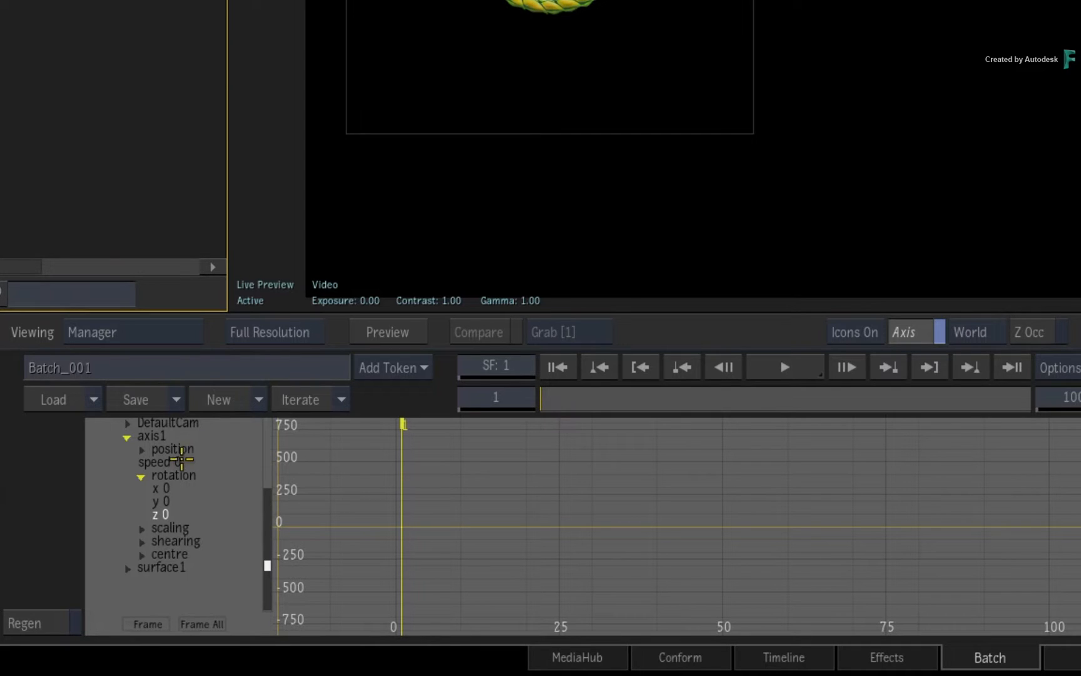
{"action": "left_click", "coordinate": [141, 449]}
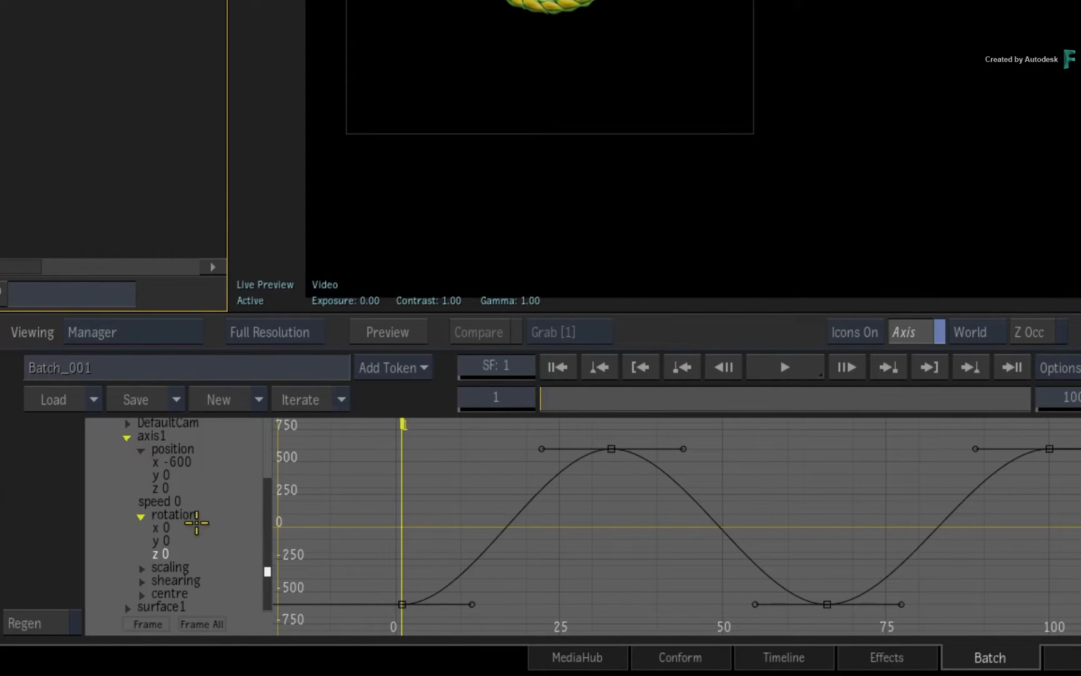
{"action": "mouse_move", "coordinate": [224, 542]}
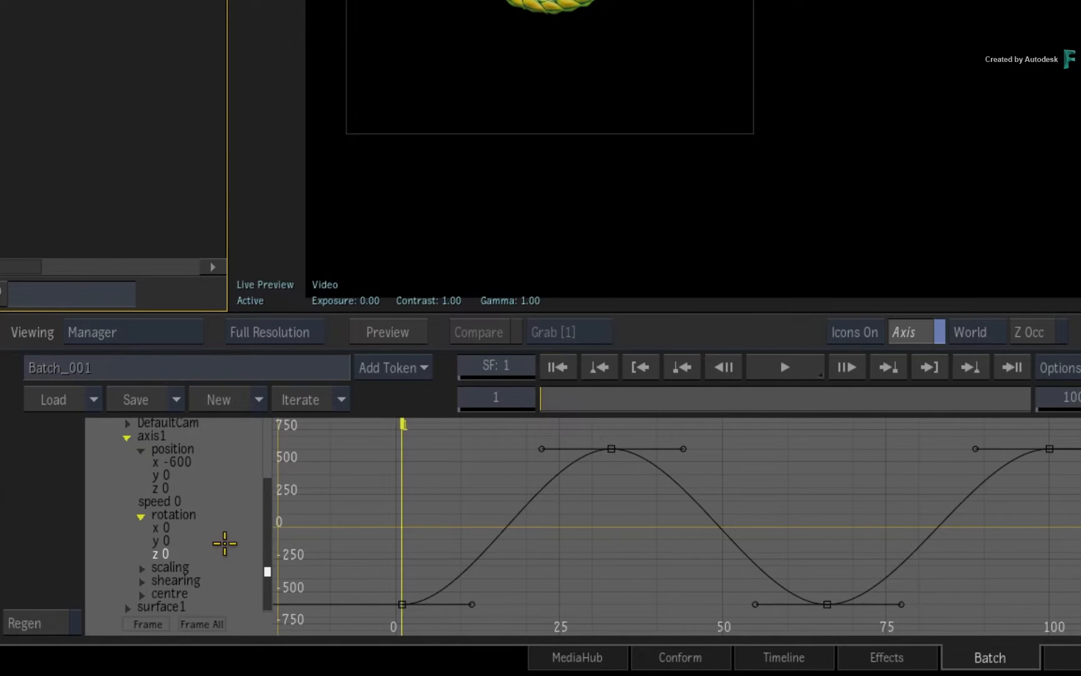
{"action": "mouse_move", "coordinate": [189, 525]}
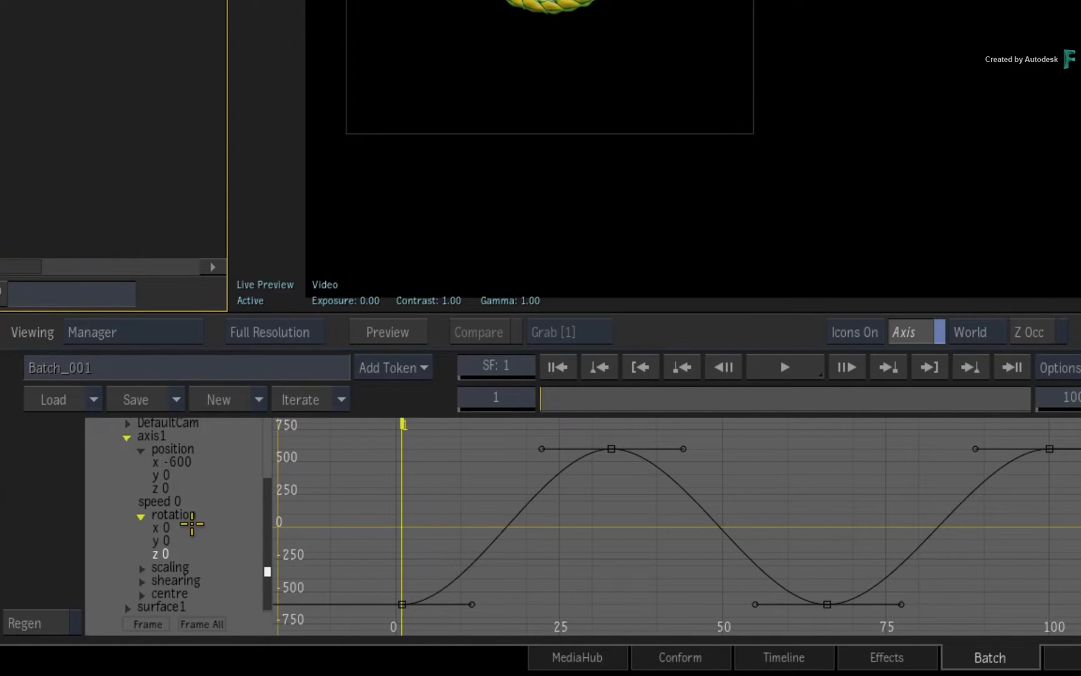
{"action": "mouse_move", "coordinate": [210, 557]}
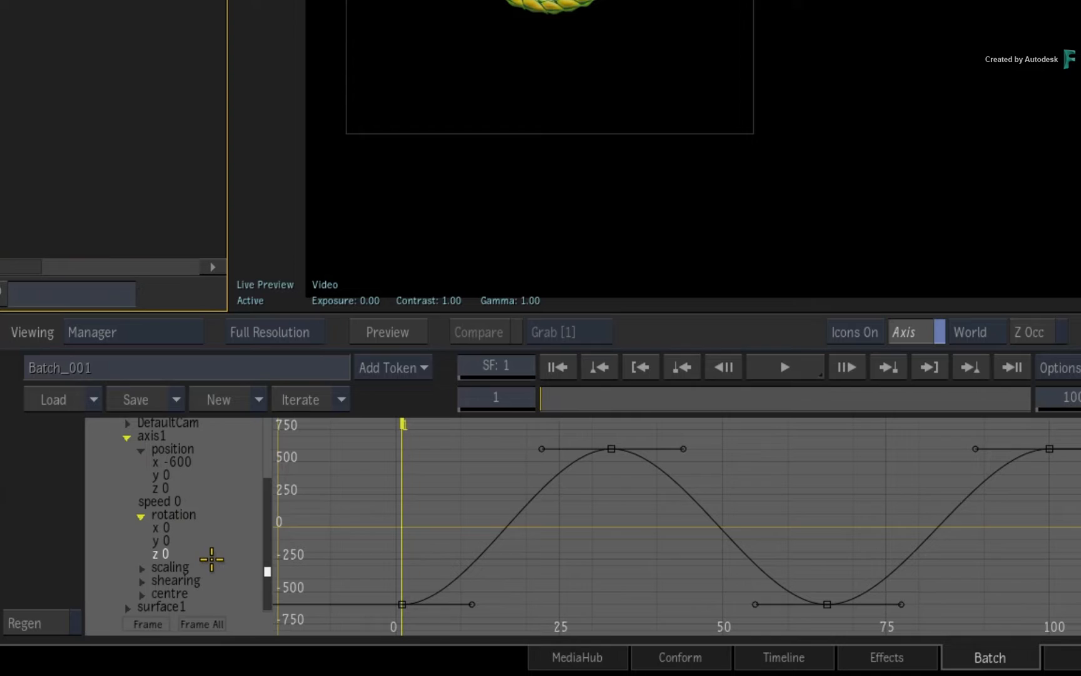
{"action": "mouse_move", "coordinate": [210, 559]}
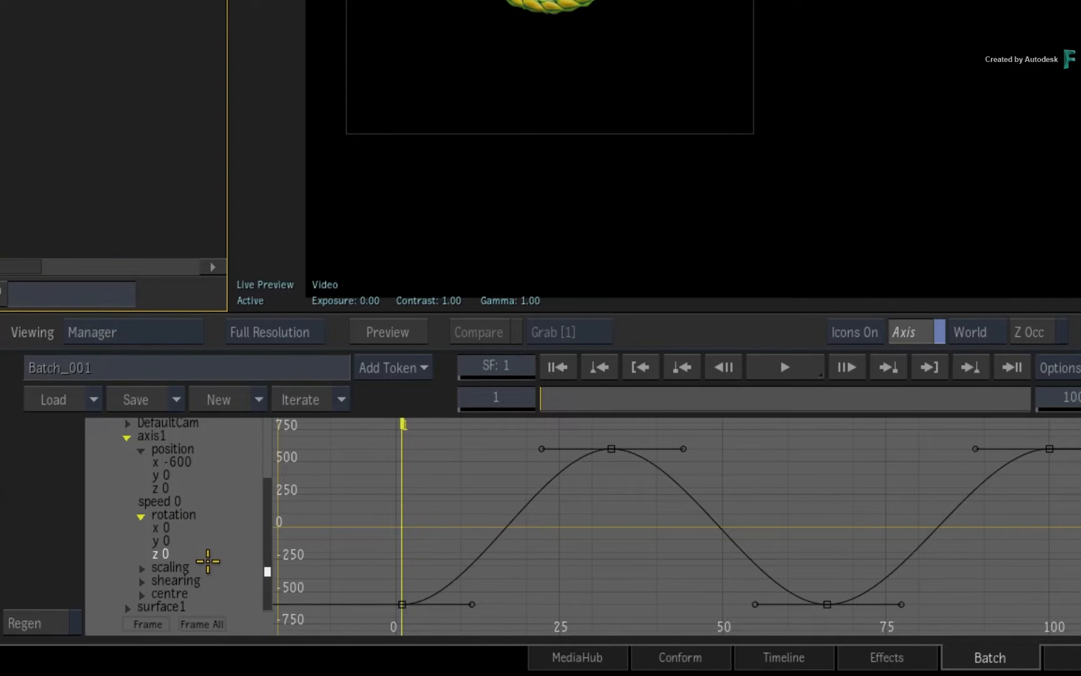
{"action": "mouse_move", "coordinate": [164, 545]}
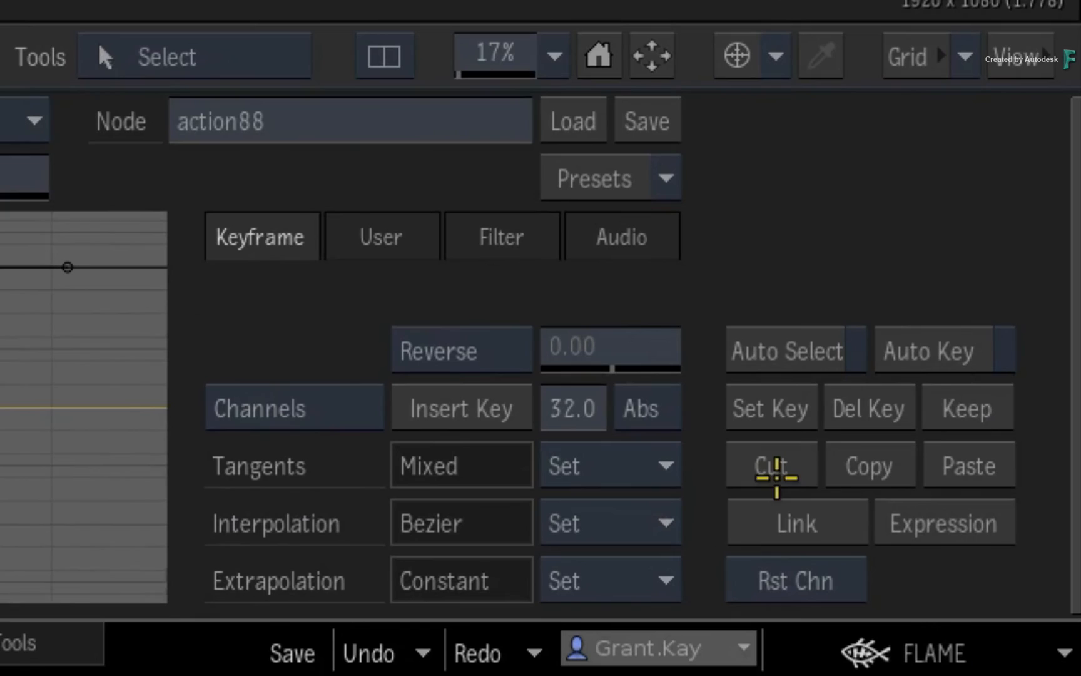
{"action": "mouse_move", "coordinate": [921, 297]}
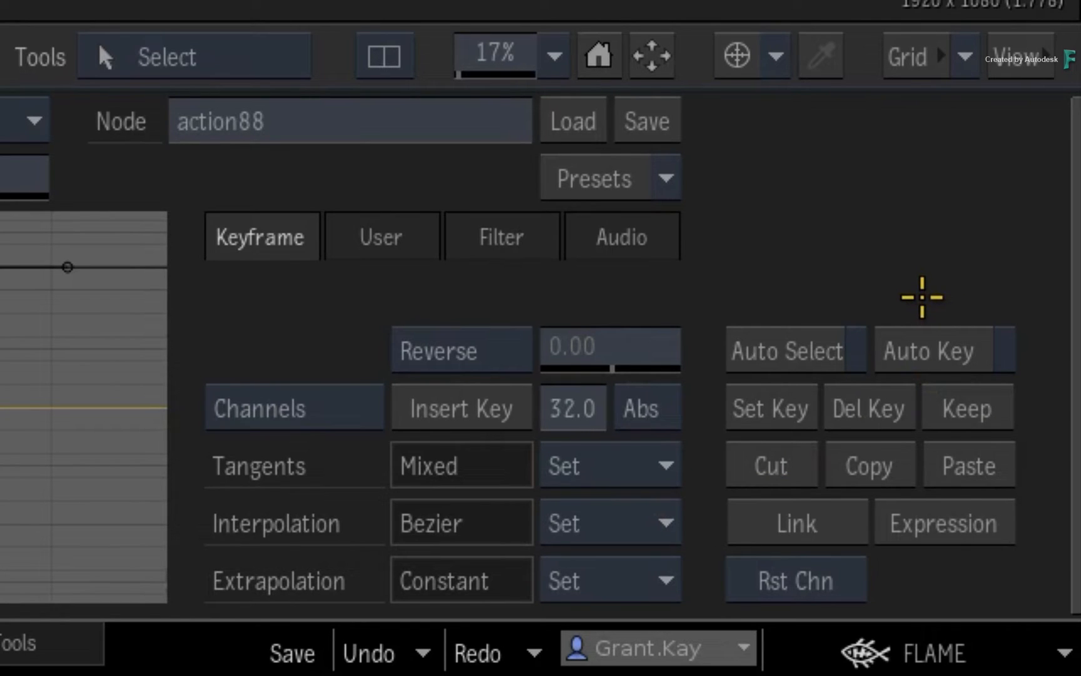
{"action": "mouse_move", "coordinate": [952, 351]}
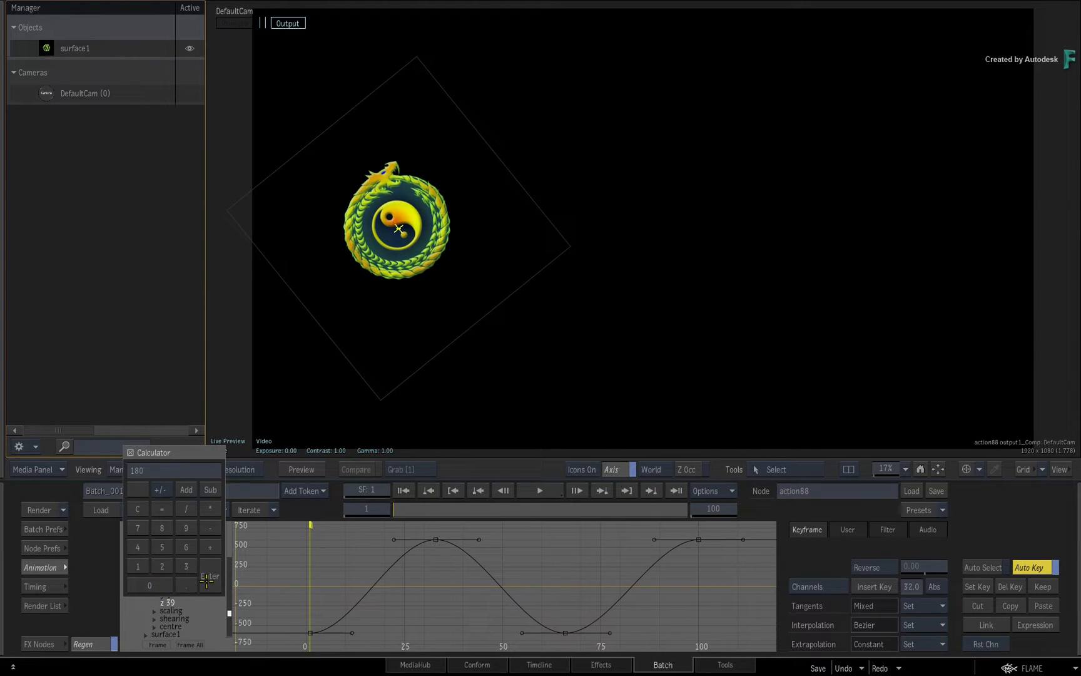
Key rotation Z at 180 on frame 1, then edit its value at frame 33
{"action": "left_click", "coordinate": [209, 575]}
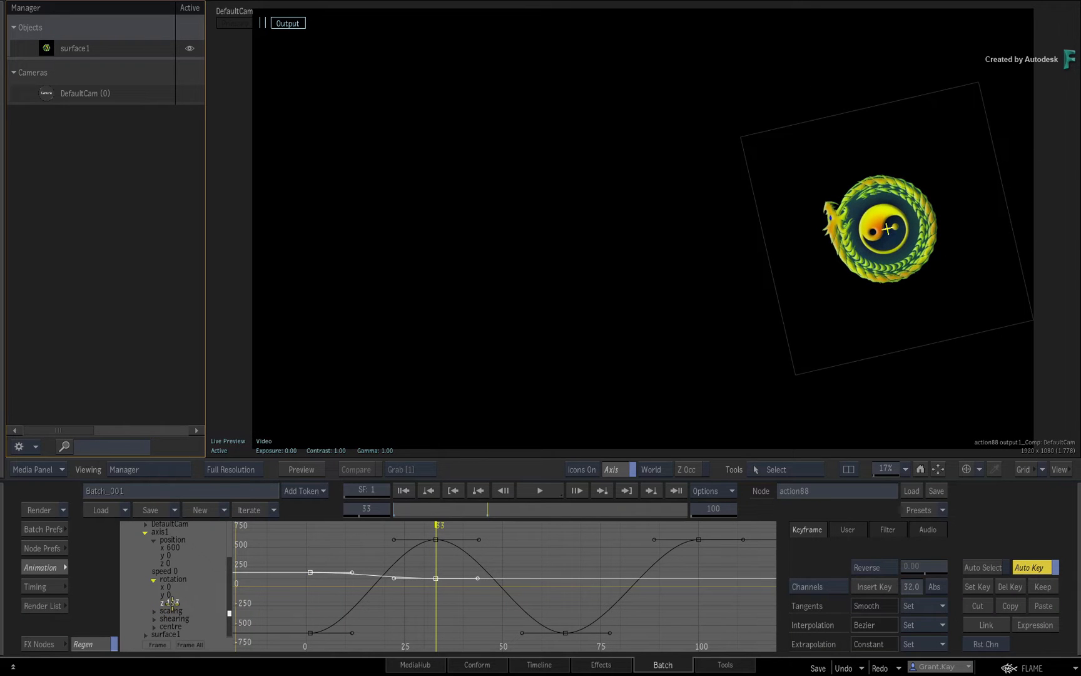
{"action": "left_click", "coordinate": [169, 602]}
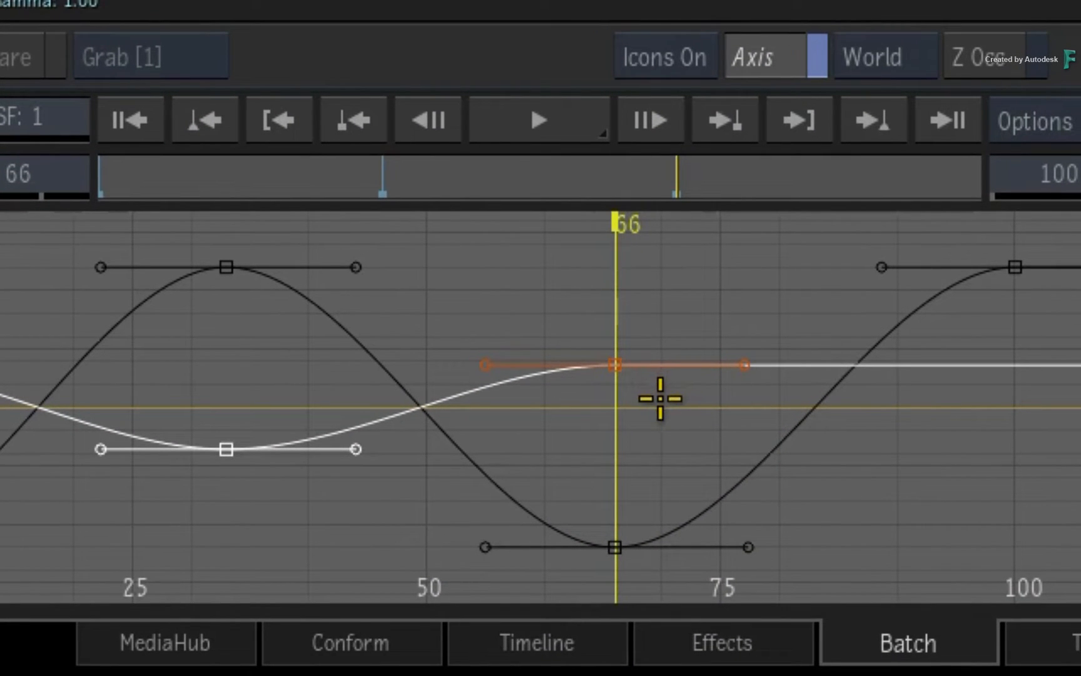
{"action": "mouse_move", "coordinate": [660, 395]}
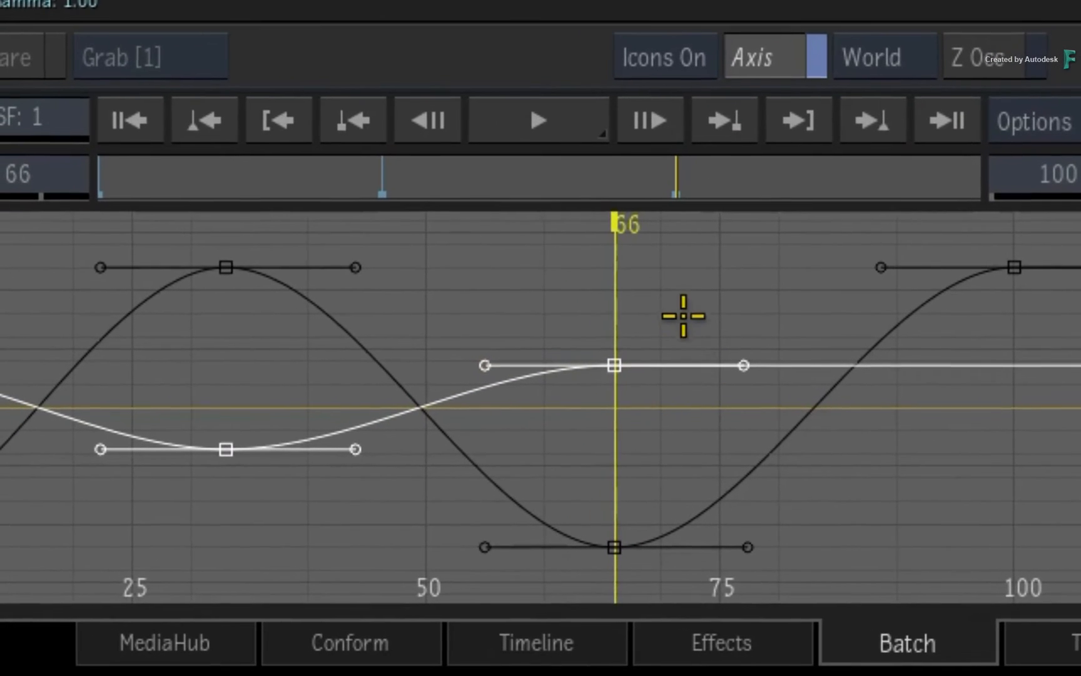
{"action": "mouse_move", "coordinate": [648, 326]}
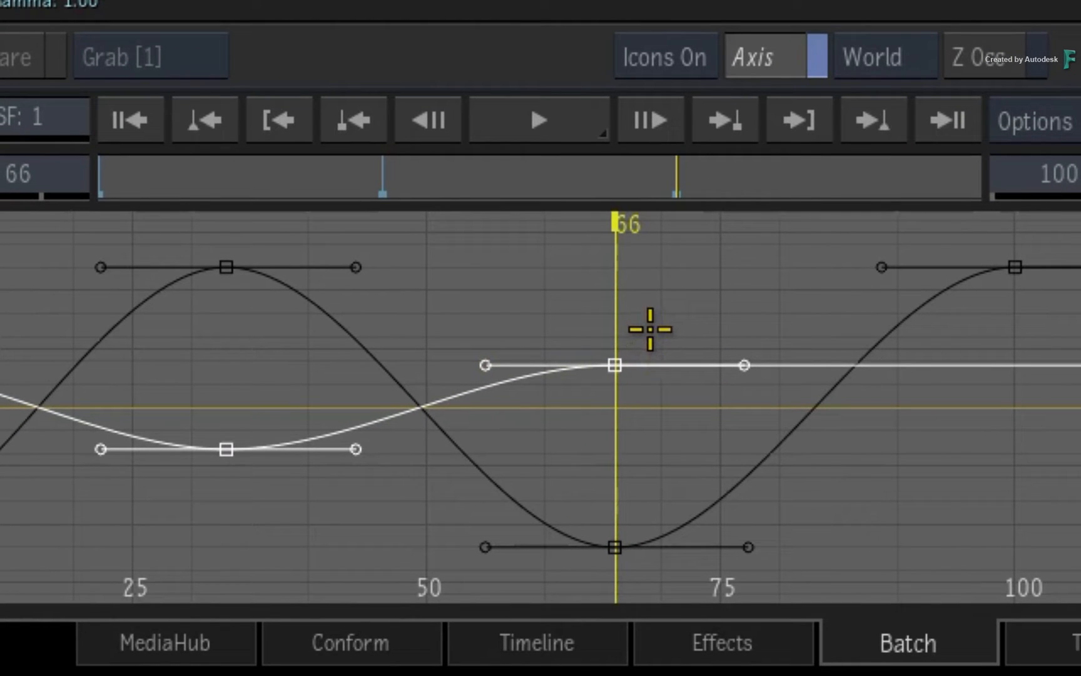
{"action": "mouse_move", "coordinate": [658, 306]}
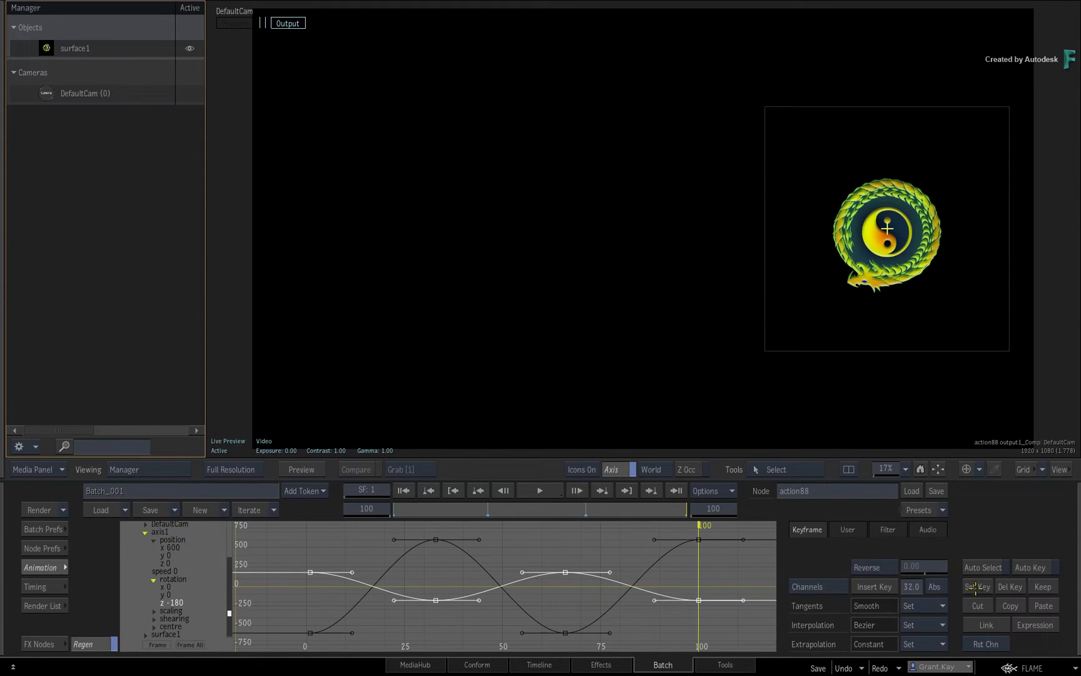
{"action": "mouse_move", "coordinate": [616, 536]}
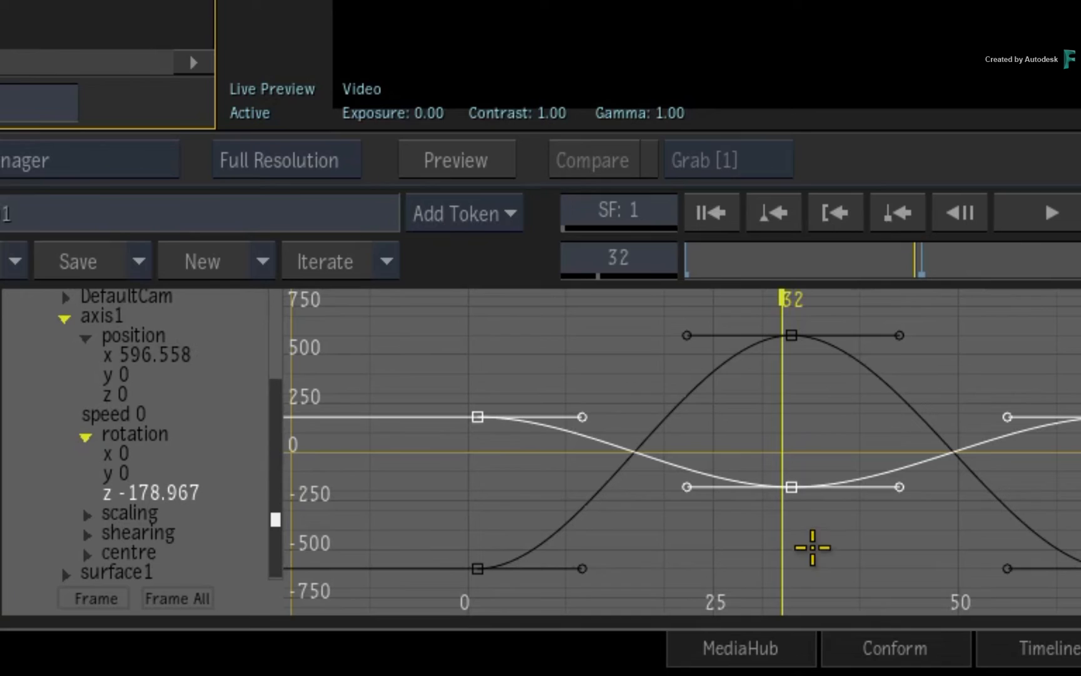
{"action": "mouse_move", "coordinate": [820, 506]}
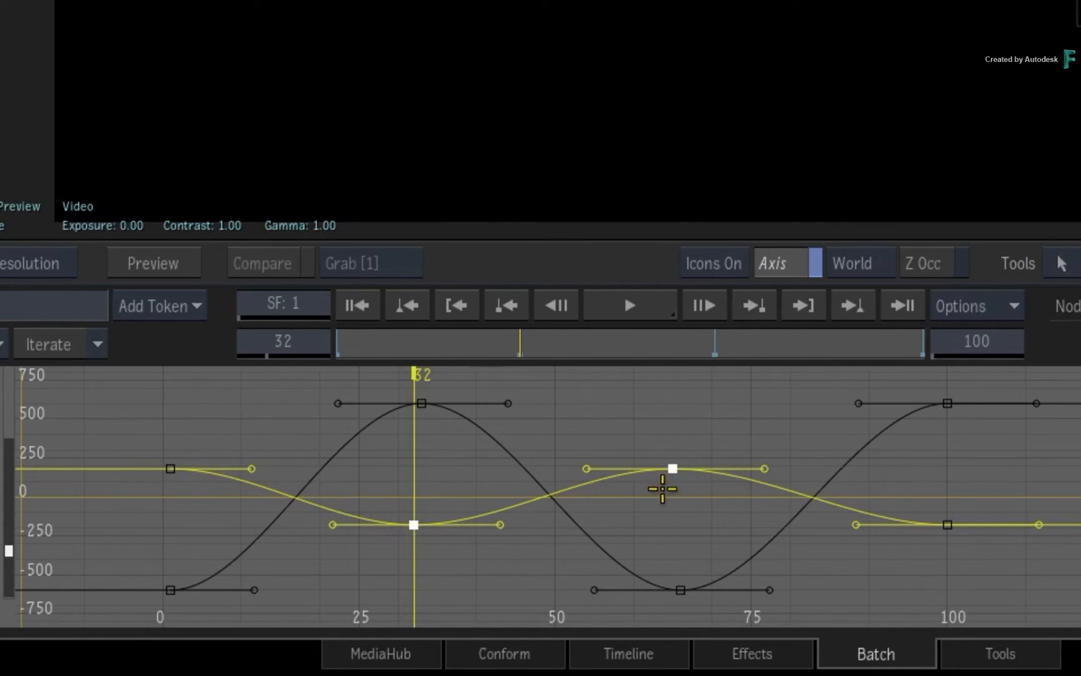
{"action": "mouse_move", "coordinate": [665, 538]}
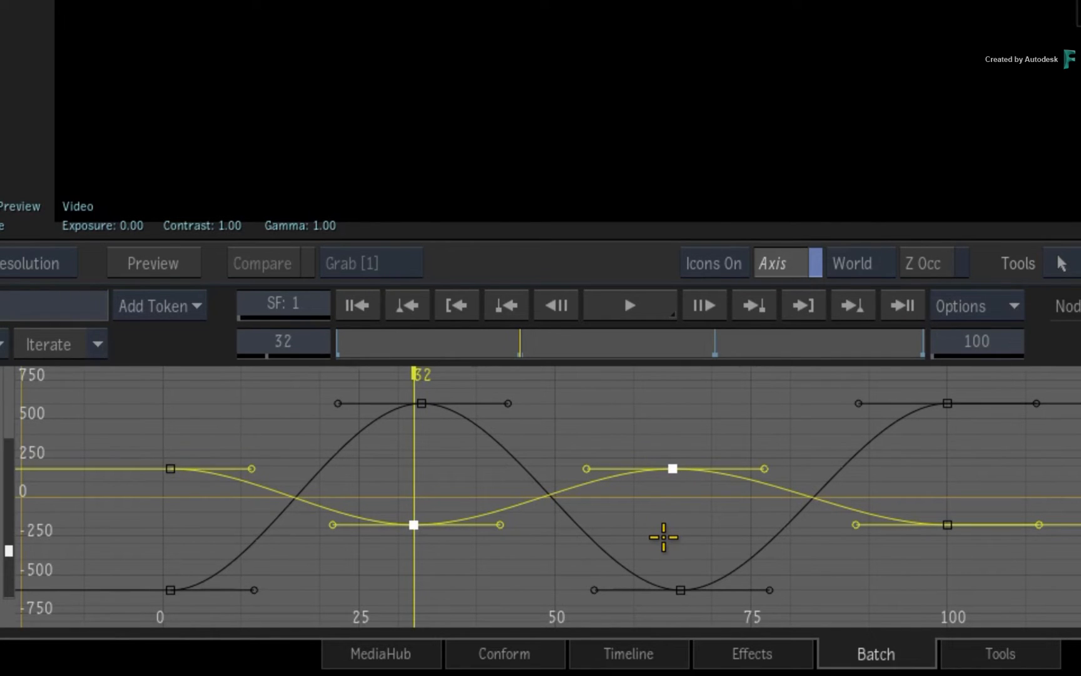
{"action": "mouse_move", "coordinate": [661, 536]}
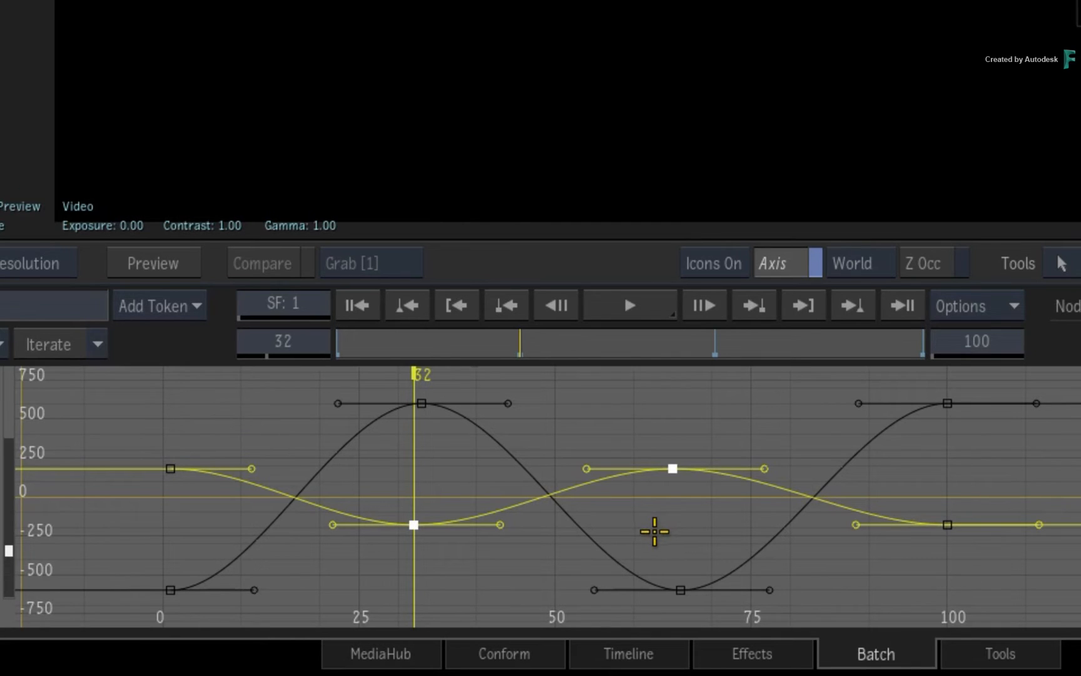
{"action": "mouse_move", "coordinate": [398, 600]}
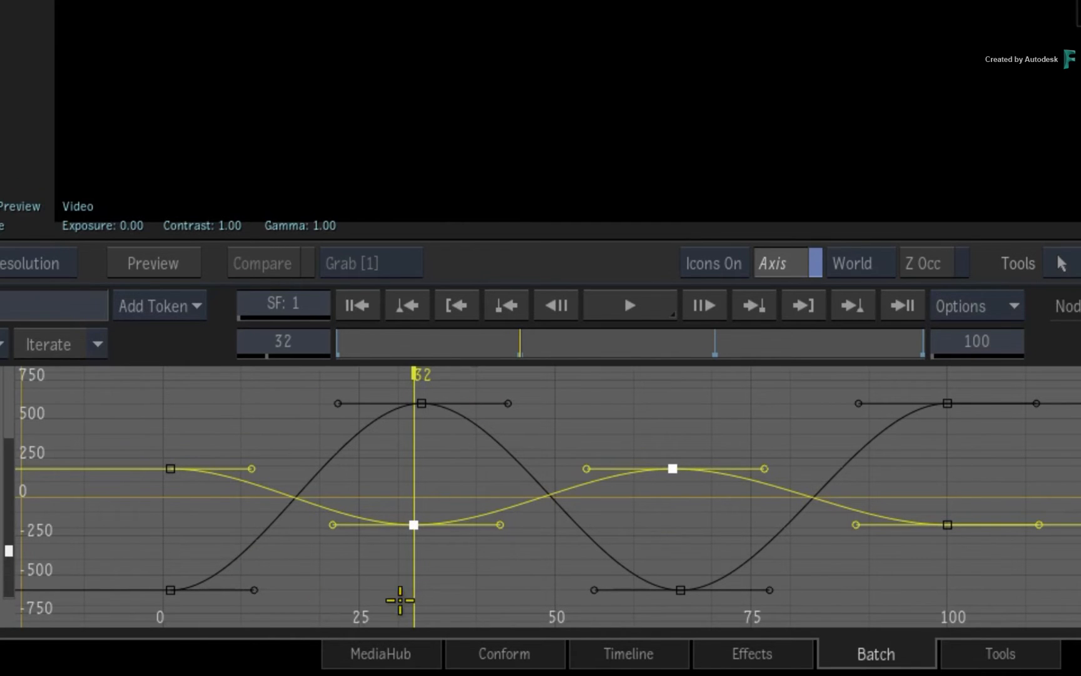
{"action": "mouse_move", "coordinate": [299, 376]}
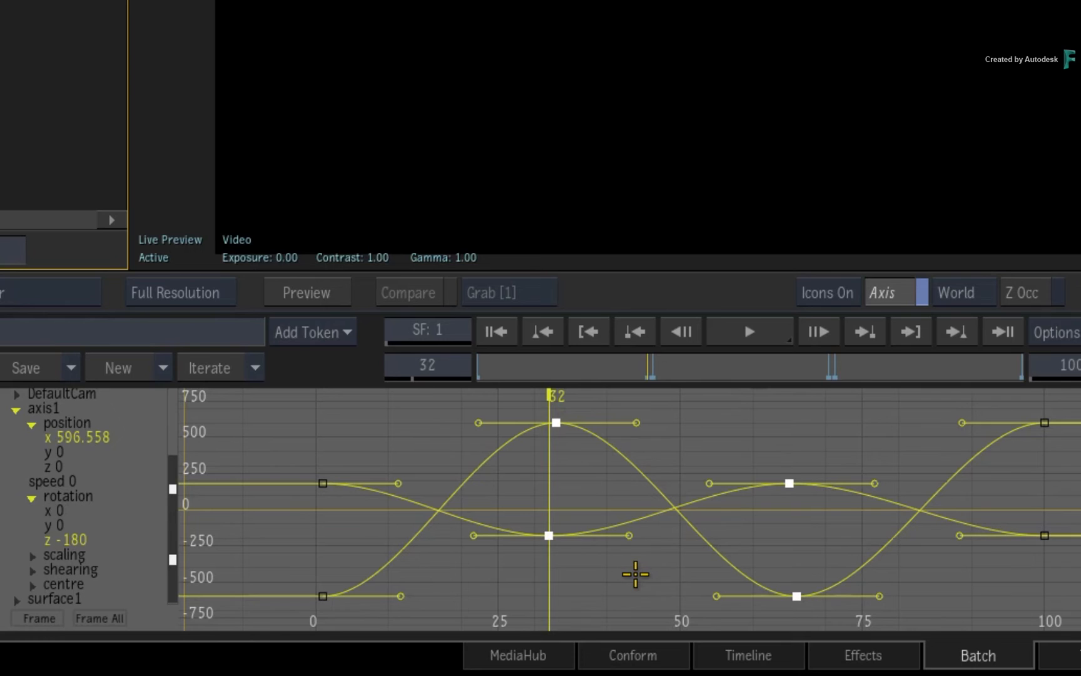
{"action": "mouse_move", "coordinate": [574, 545]}
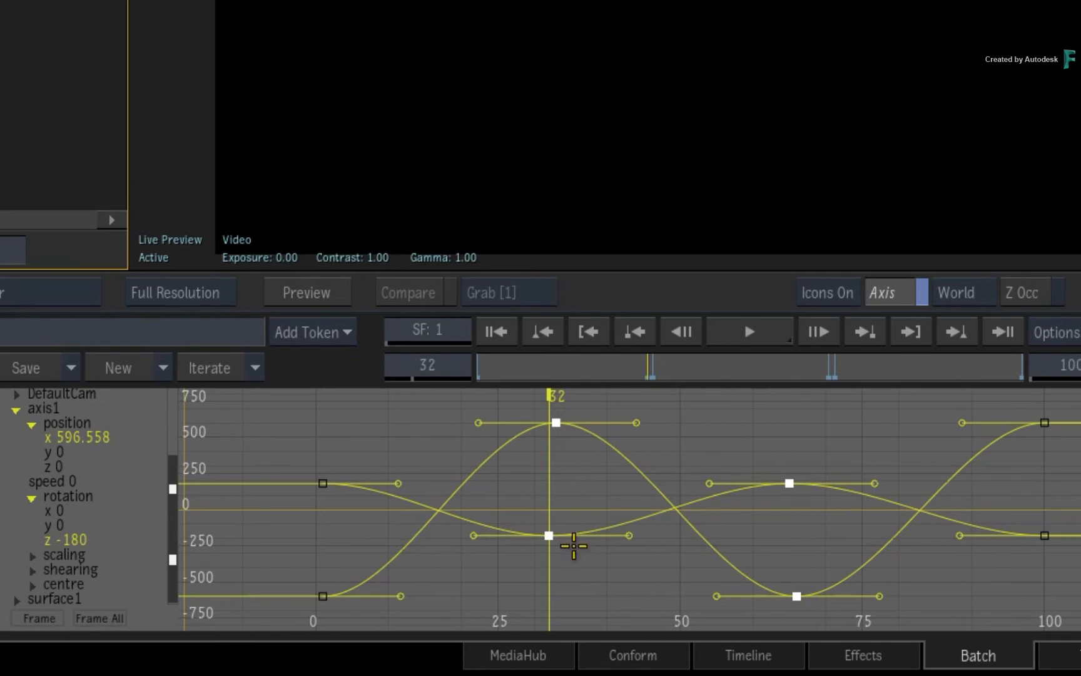
{"action": "mouse_move", "coordinate": [407, 585]}
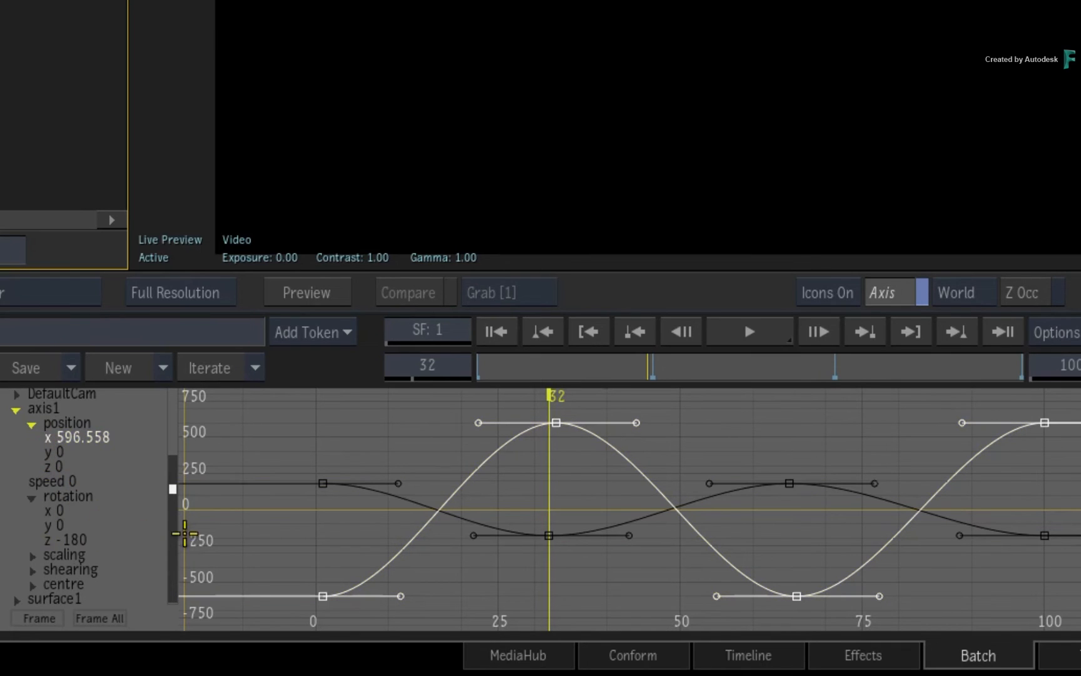
{"action": "mouse_move", "coordinate": [640, 599]}
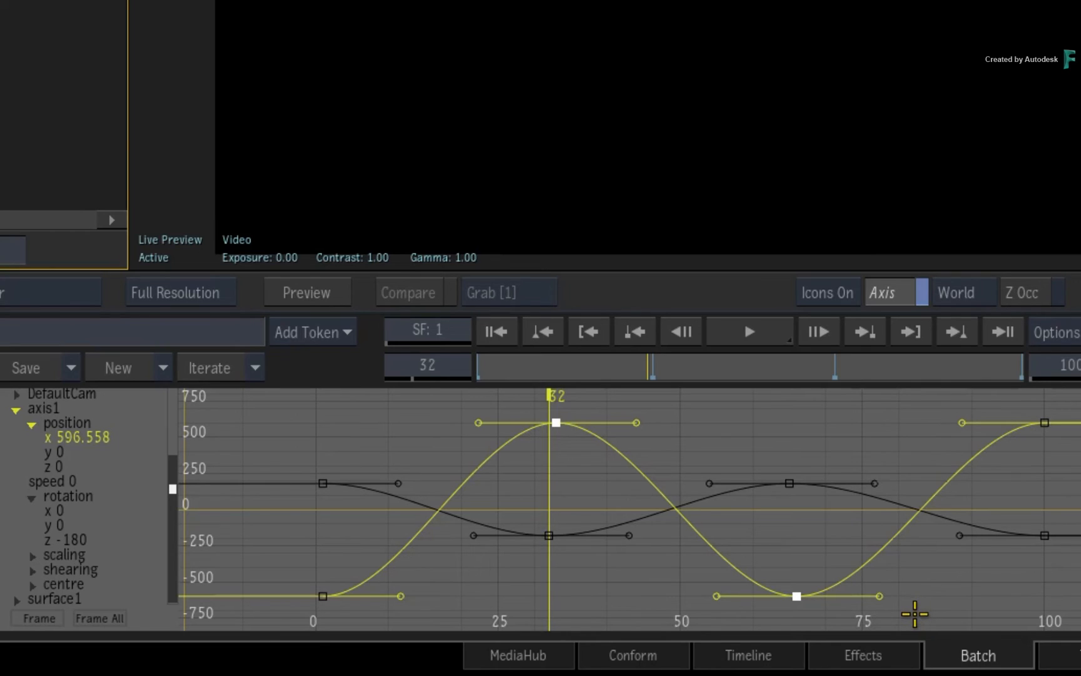
{"action": "mouse_move", "coordinate": [904, 615]}
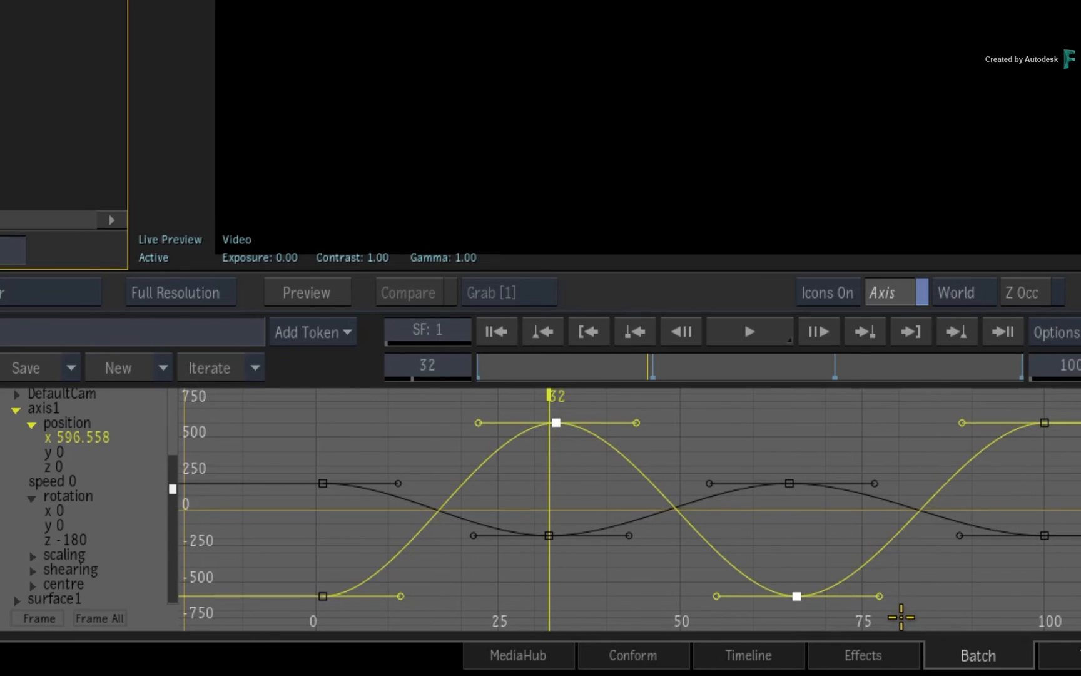
{"action": "mouse_move", "coordinate": [593, 428]}
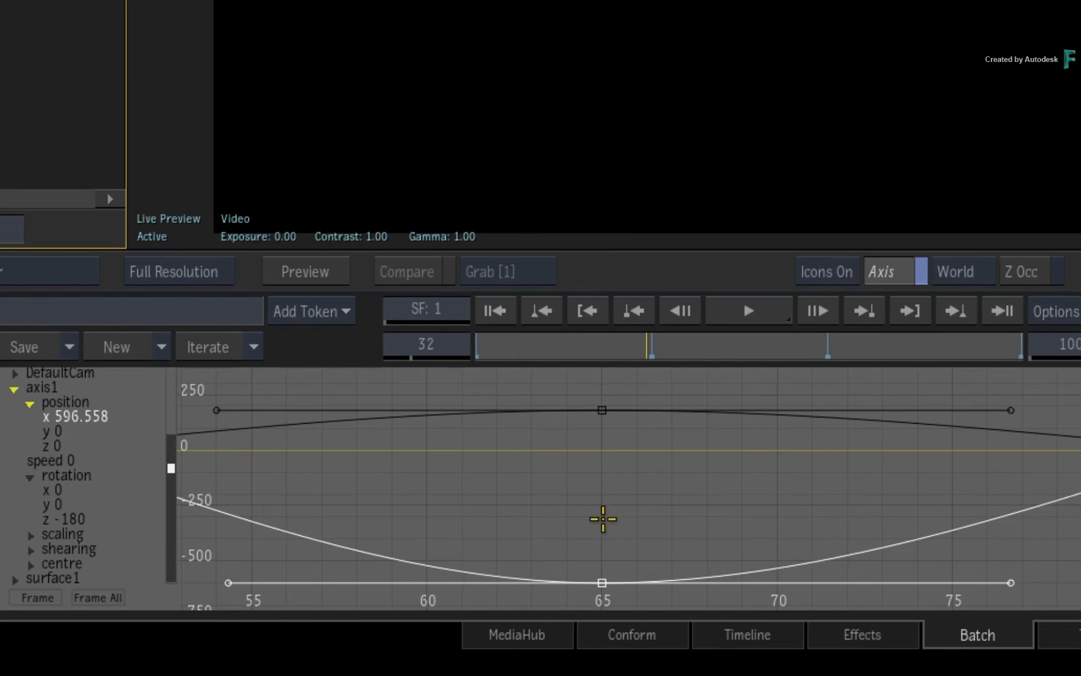
{"action": "mouse_move", "coordinate": [654, 508]}
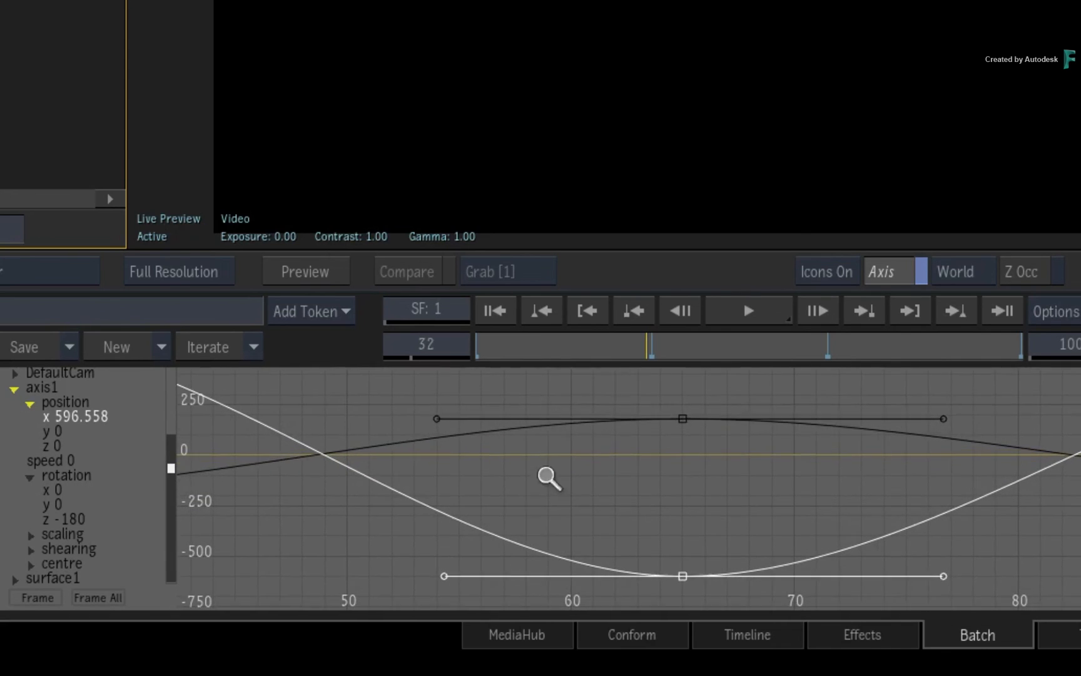
Frame the selected keys, then Frame All to fit X-position and Z-rotation curves
{"action": "key", "text": "Tab"}
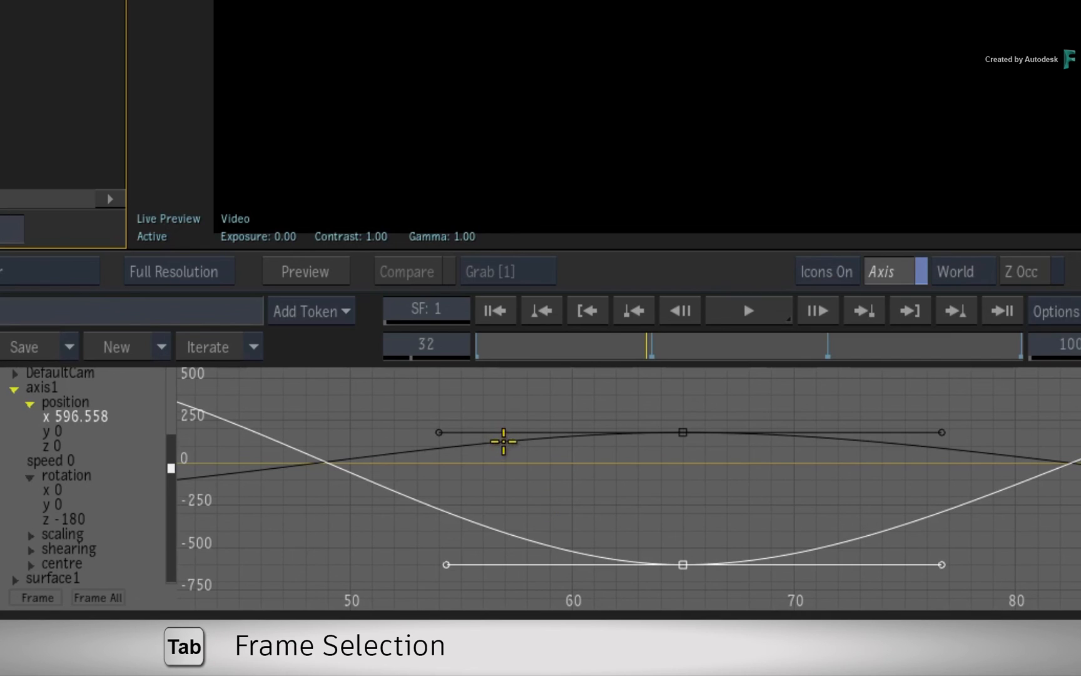
{"action": "left_click", "coordinate": [99, 597]}
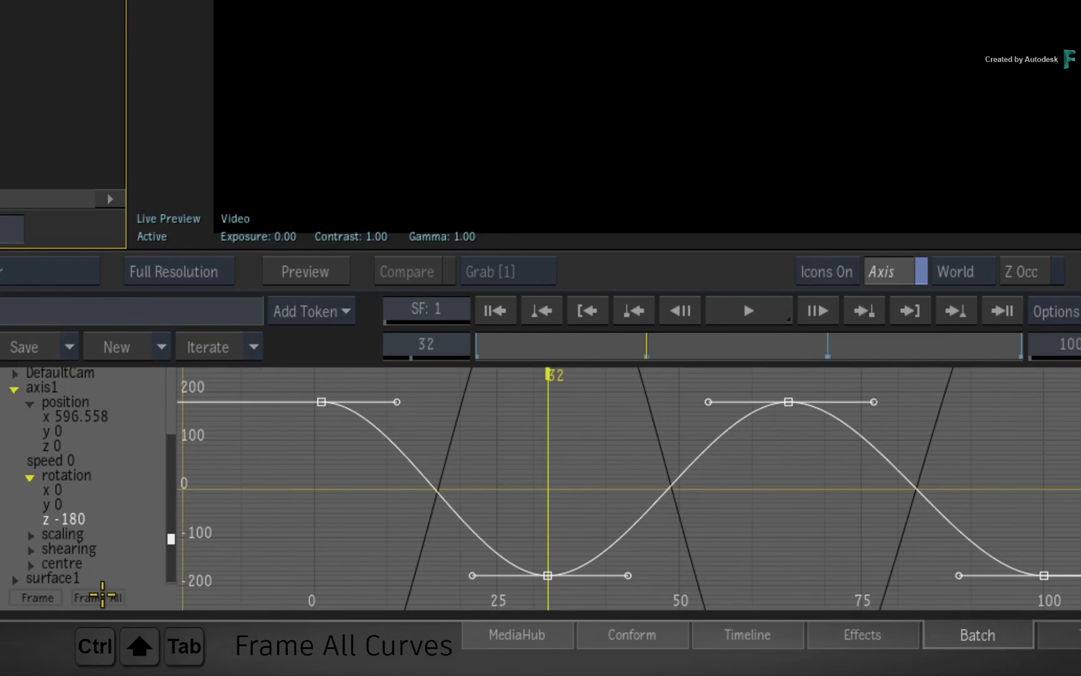
{"action": "left_click", "coordinate": [97, 597]}
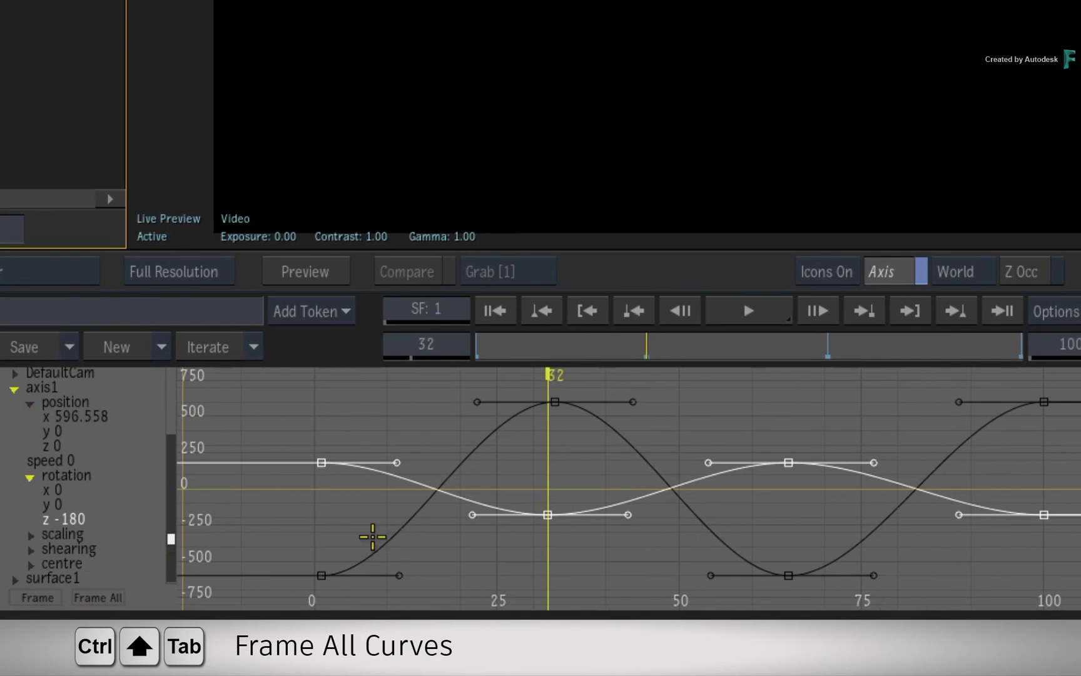